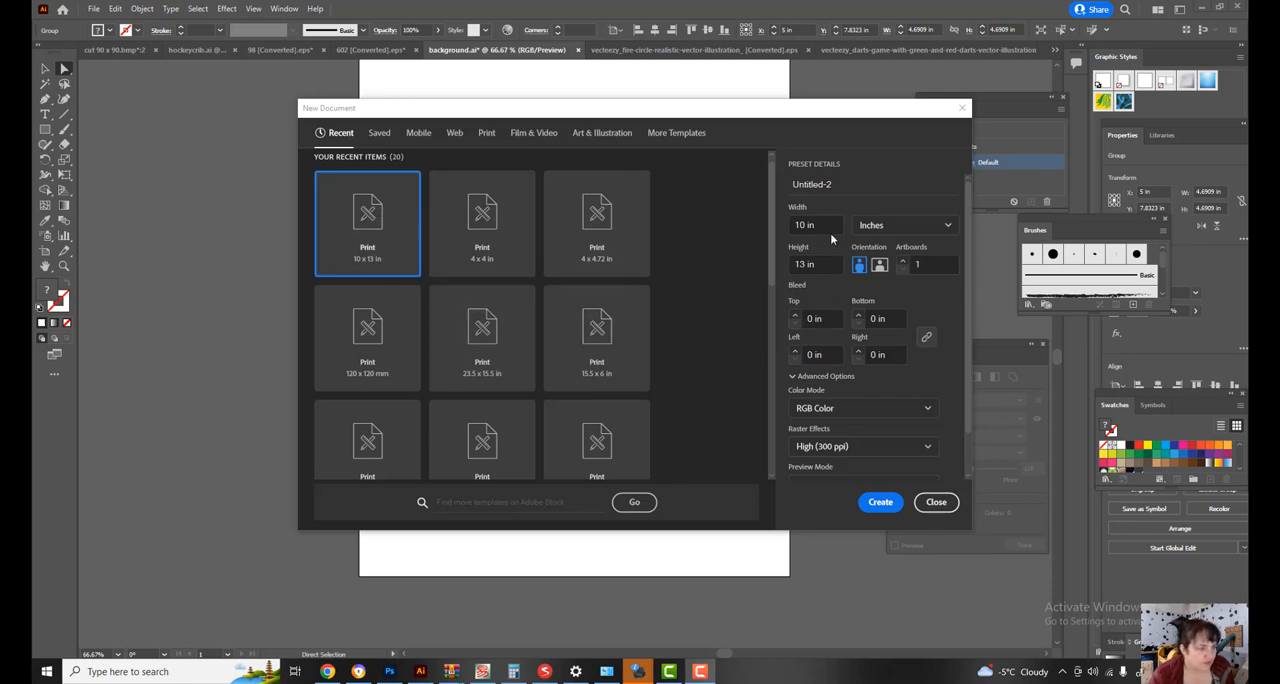
# - Create a new document 12 in wide by 5 in high
pyautogui.click(810, 226)
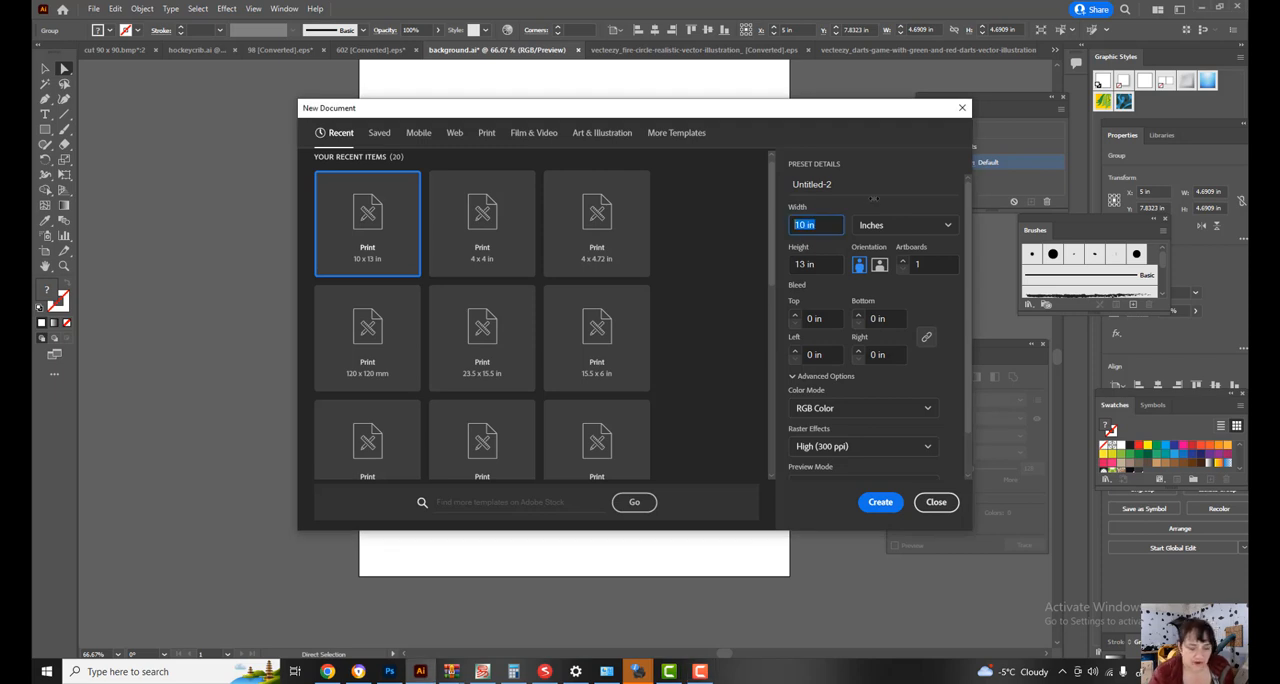
pyautogui.write('12')
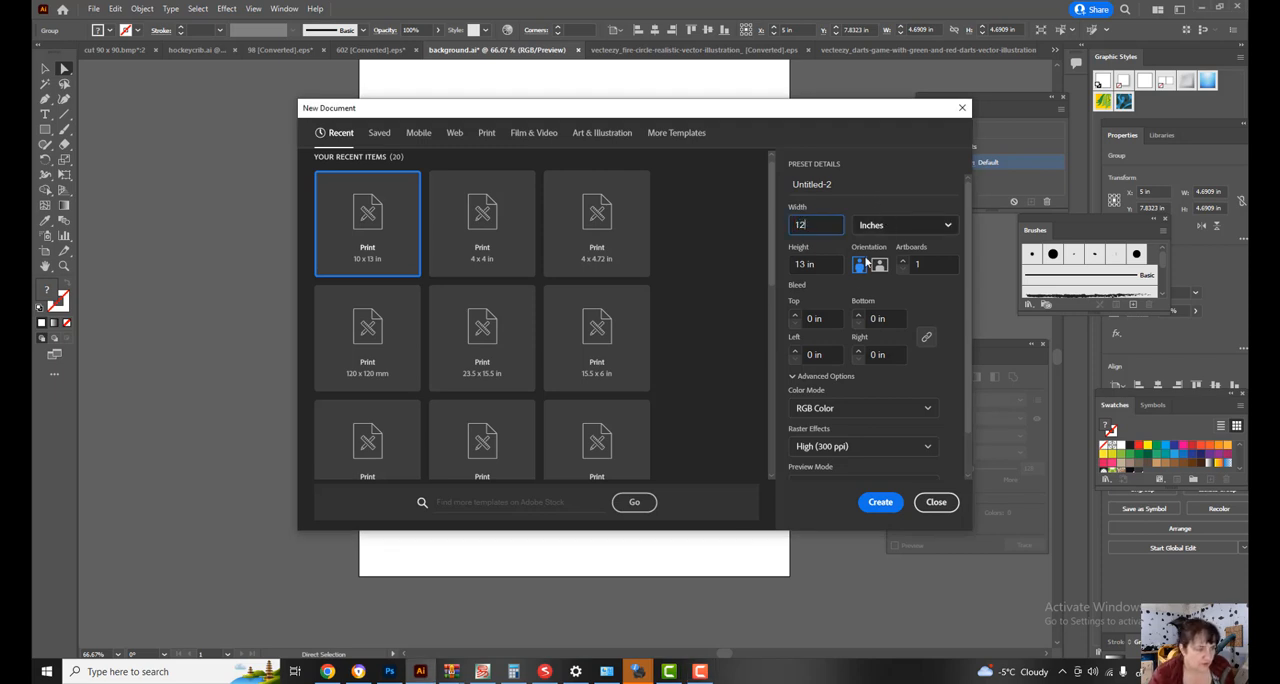
pyautogui.press('Tab')
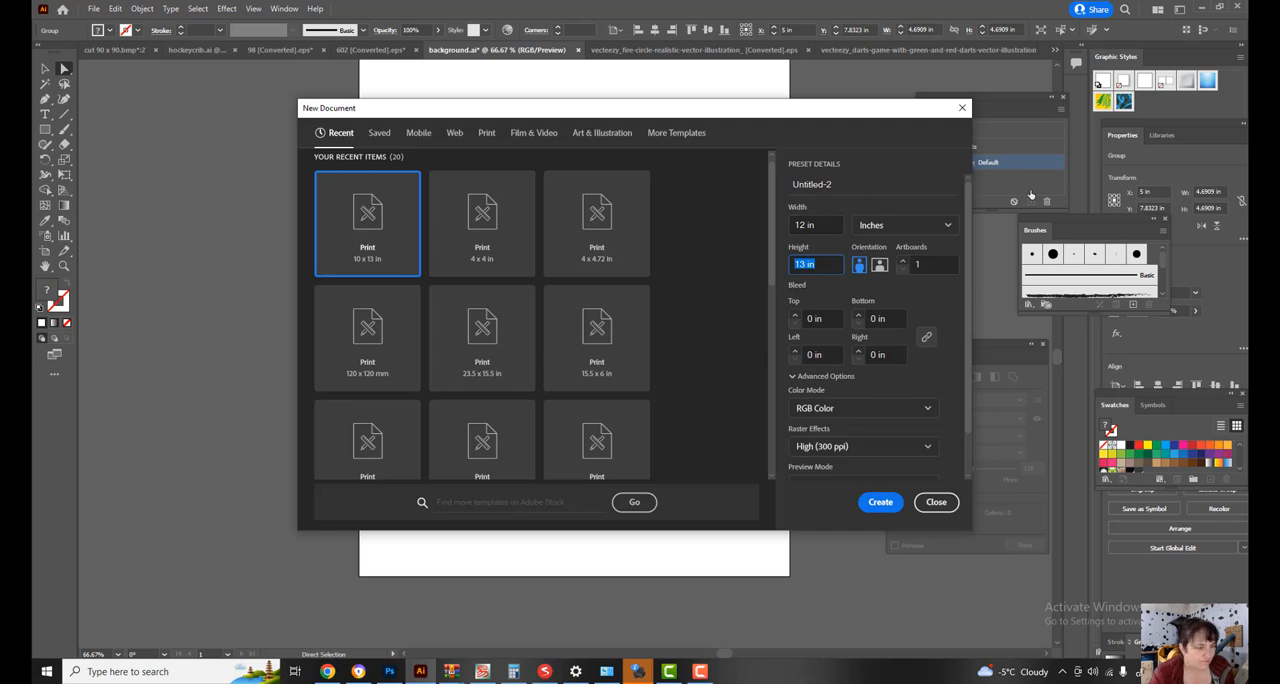
pyautogui.write('5')
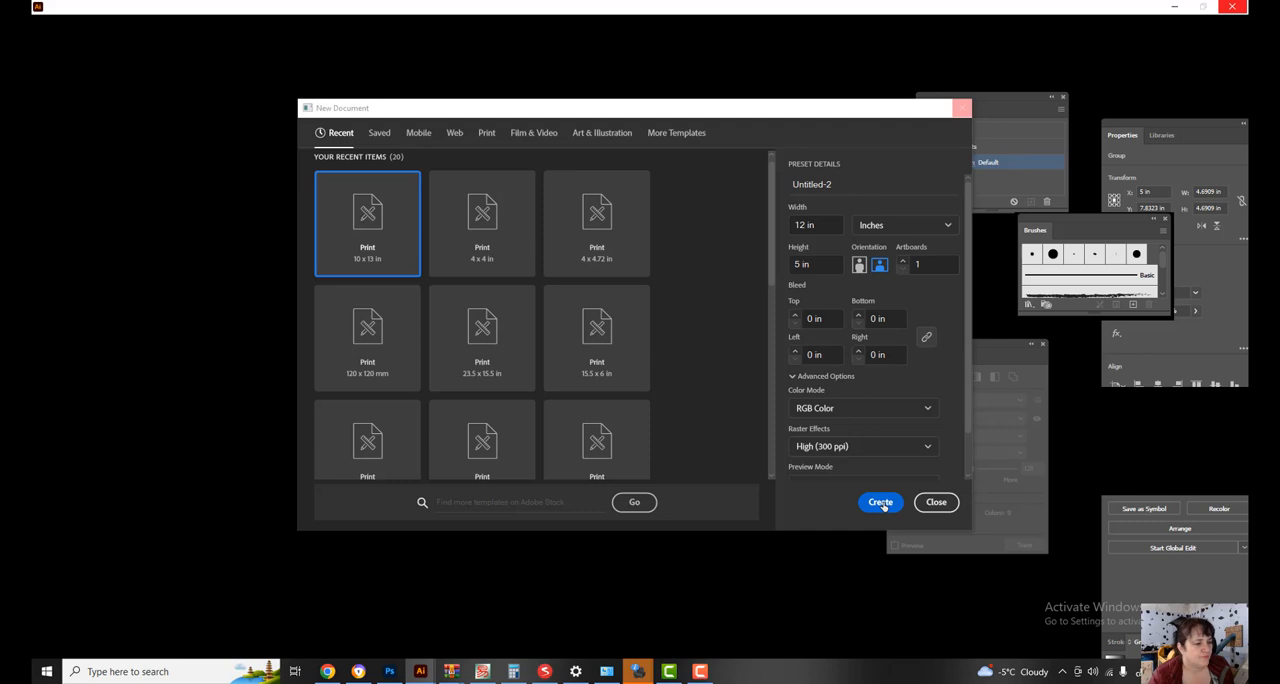
pyautogui.click(880, 502)
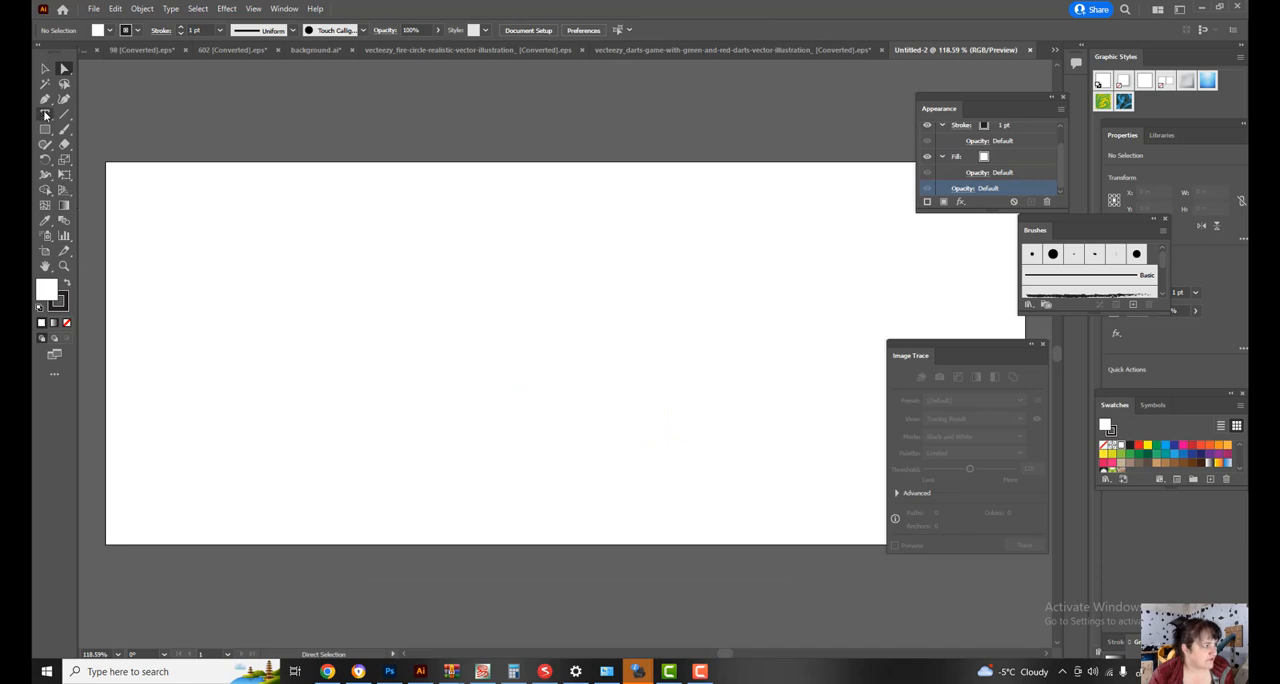
# - Choose the Butchery script font and type 'Ashley' on the left of the artboard
pyautogui.click(44, 114)
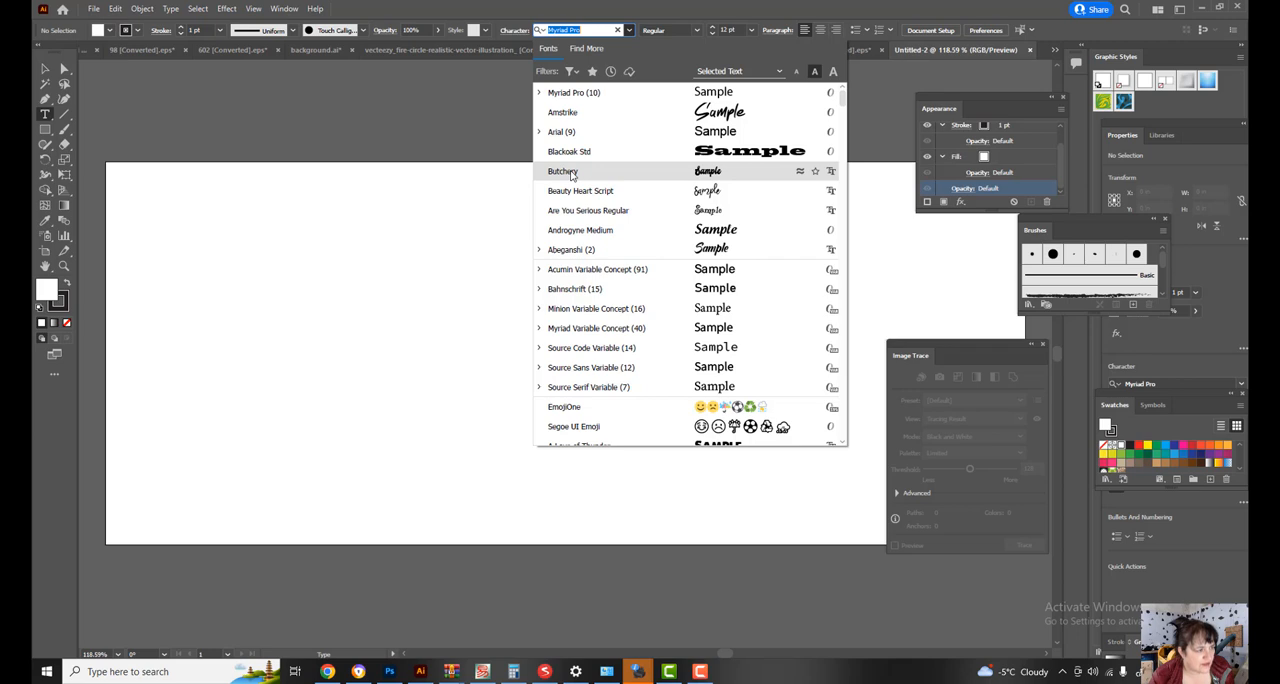
pyautogui.click(562, 172)
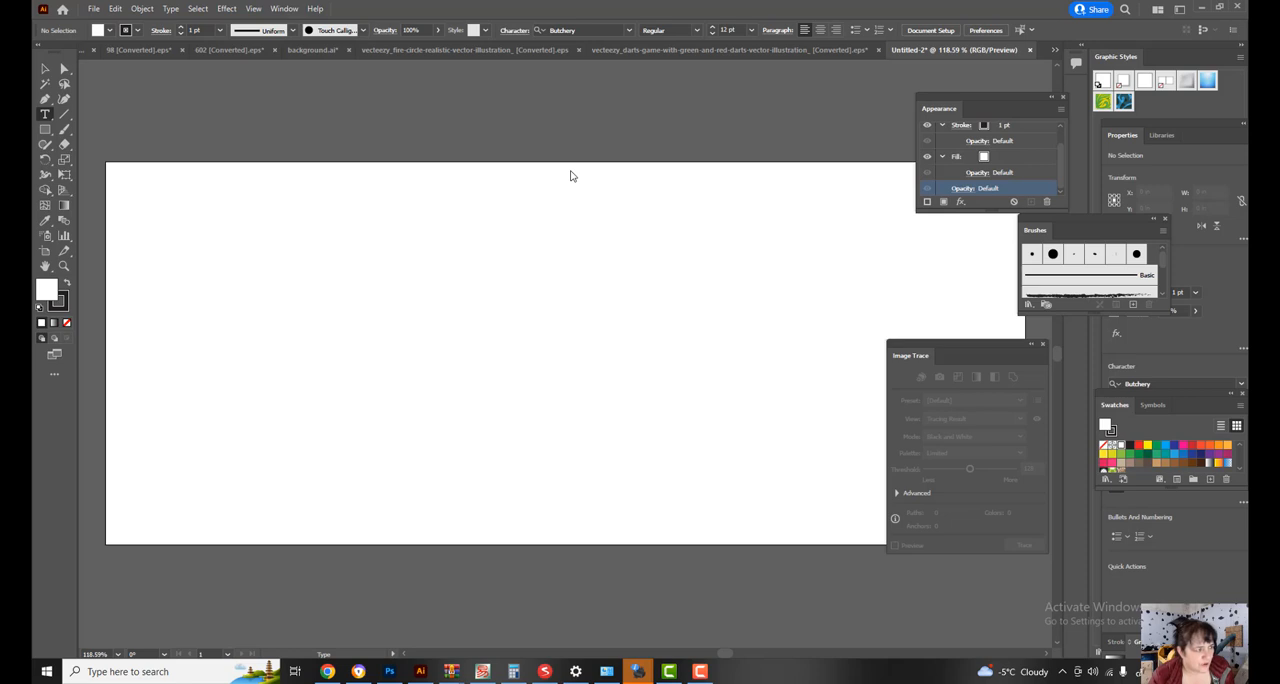
pyautogui.moveTo(456, 210)
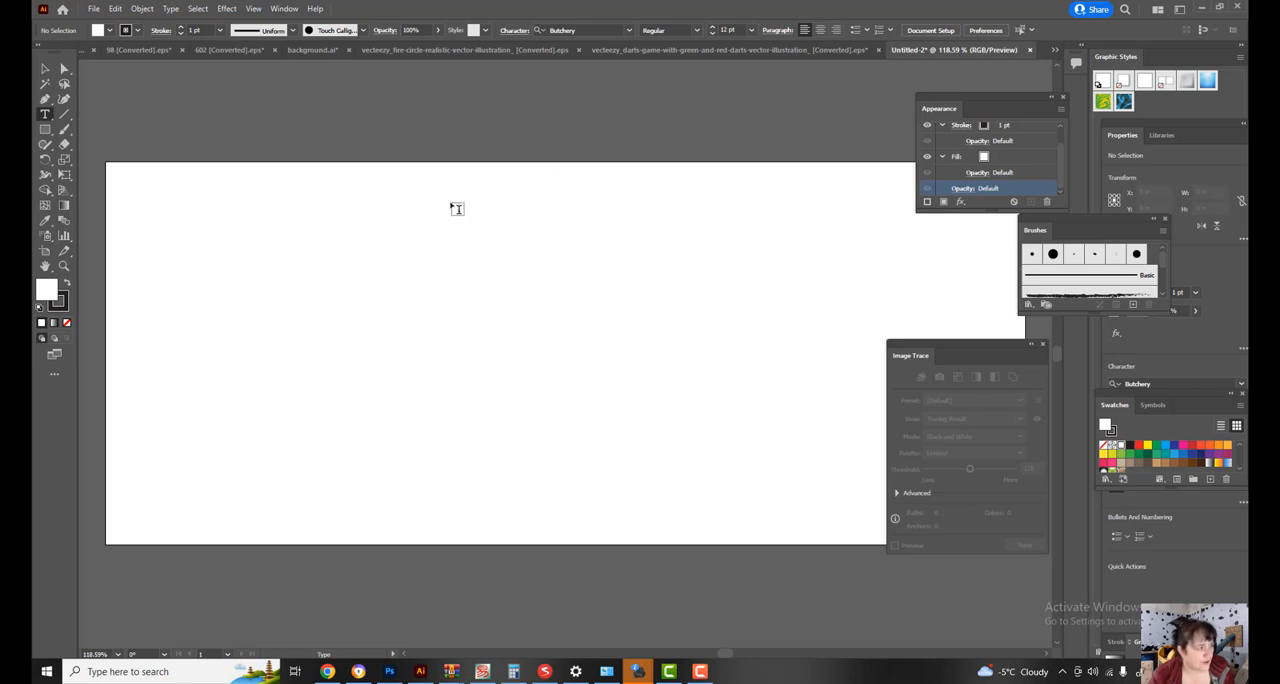
pyautogui.moveTo(244, 380)
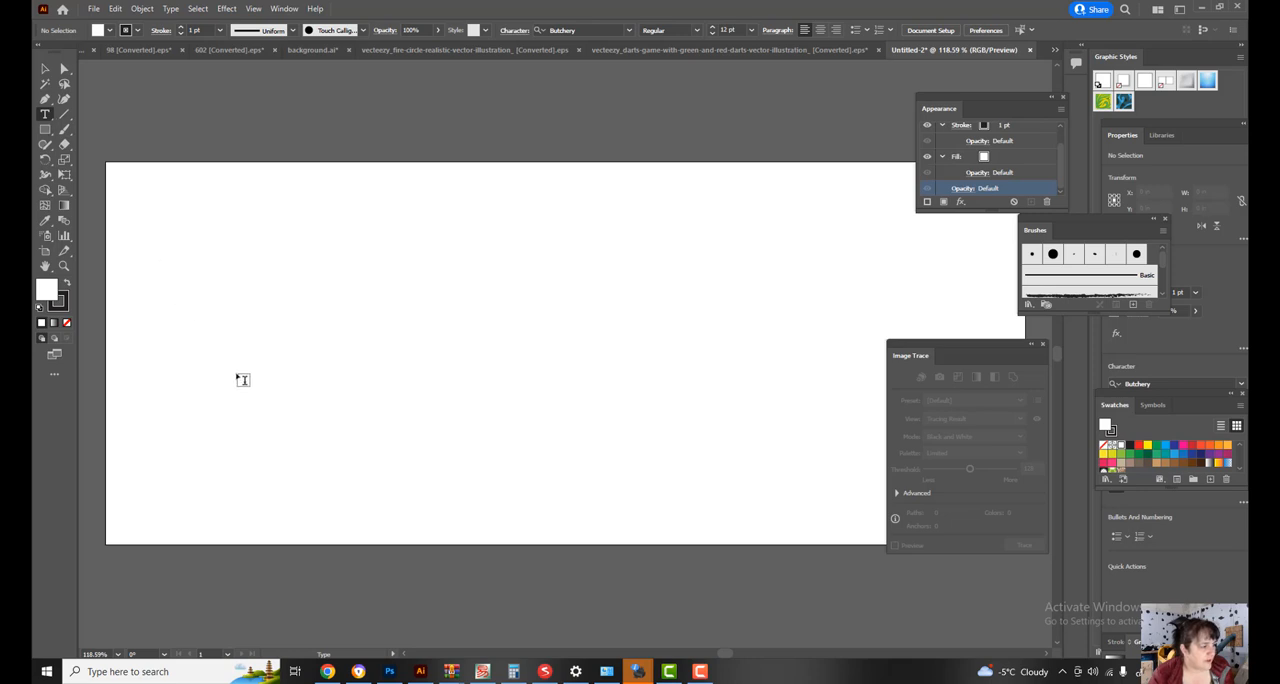
pyautogui.click(244, 380)
pyautogui.write('Ashi')
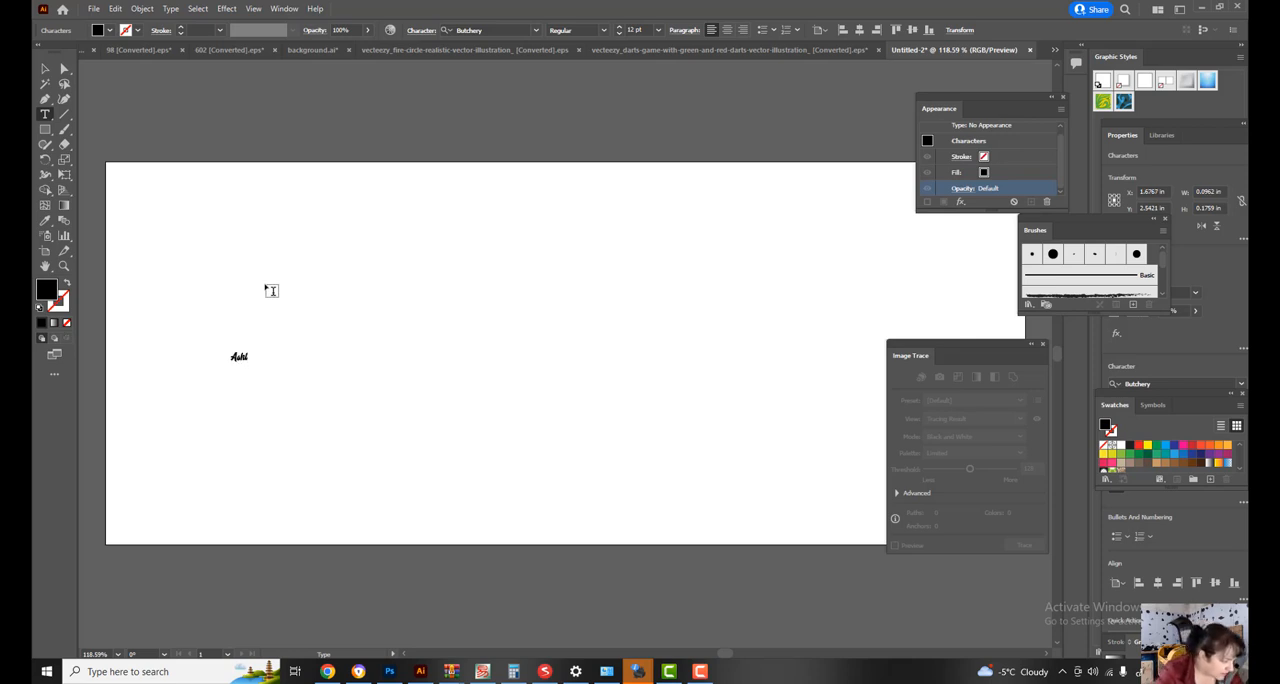
pyautogui.write('ley')
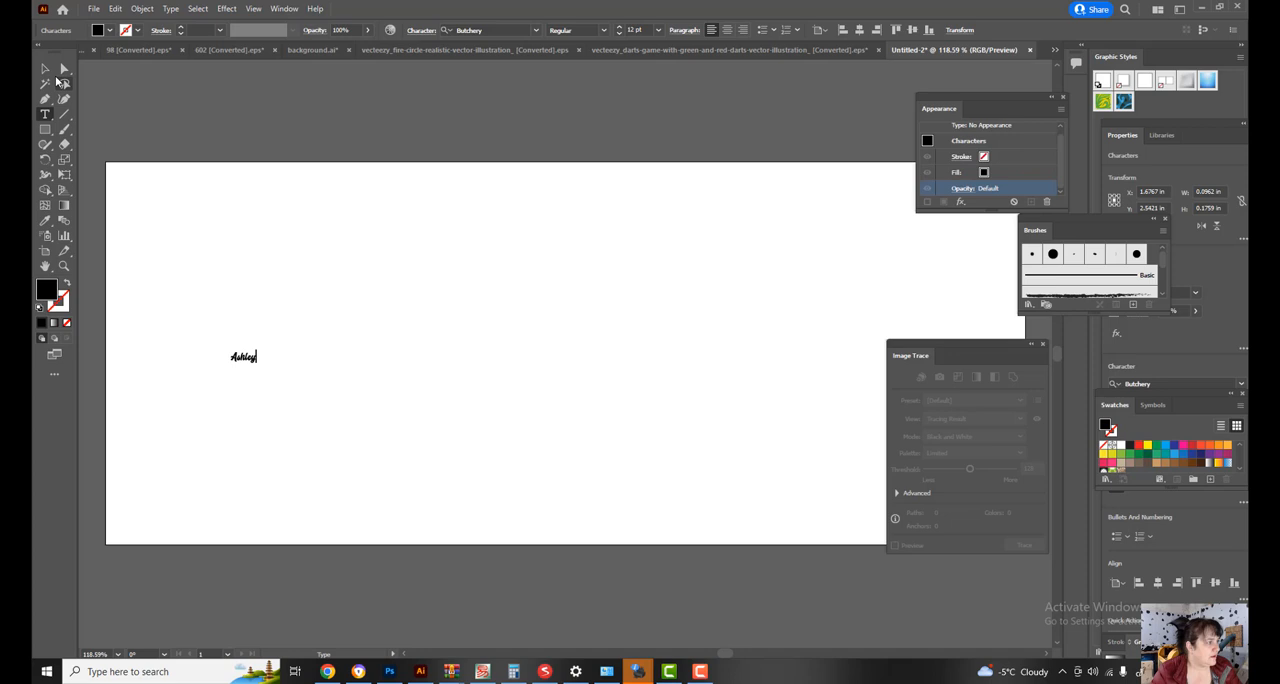
# - Finish text editing and enlarge Ashley to span most of the artboard width
pyautogui.click(44, 68)
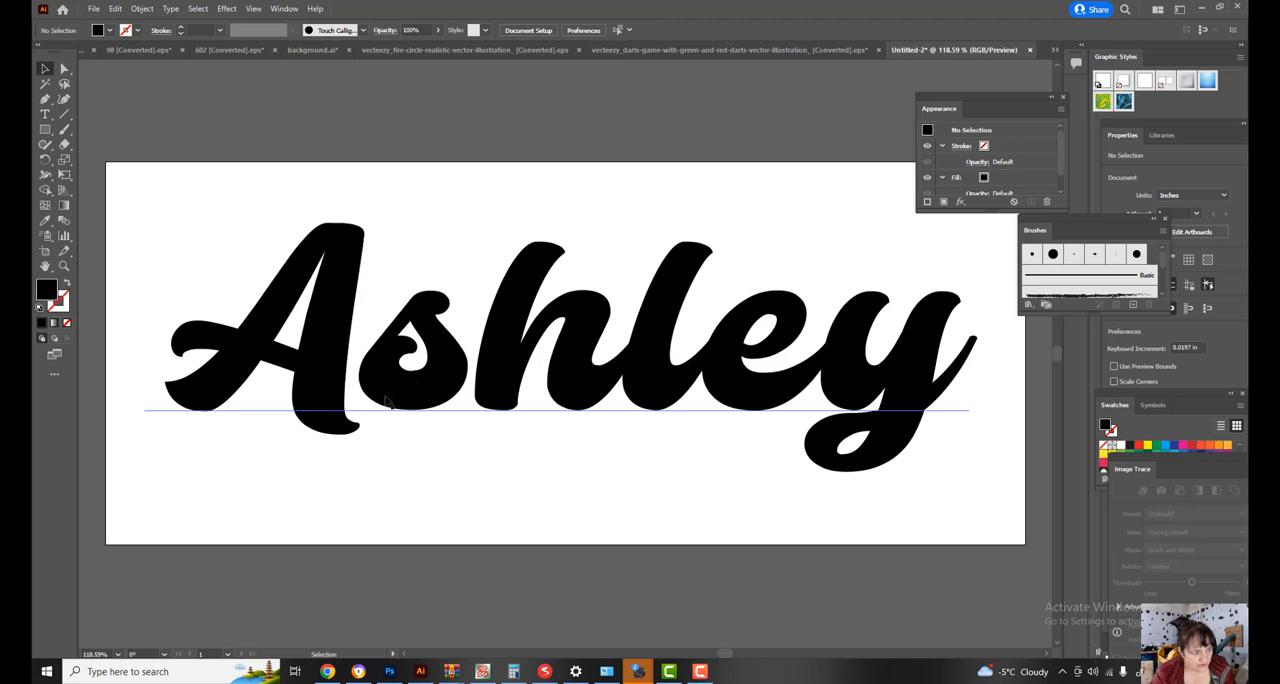
pyautogui.moveTo(510, 386)
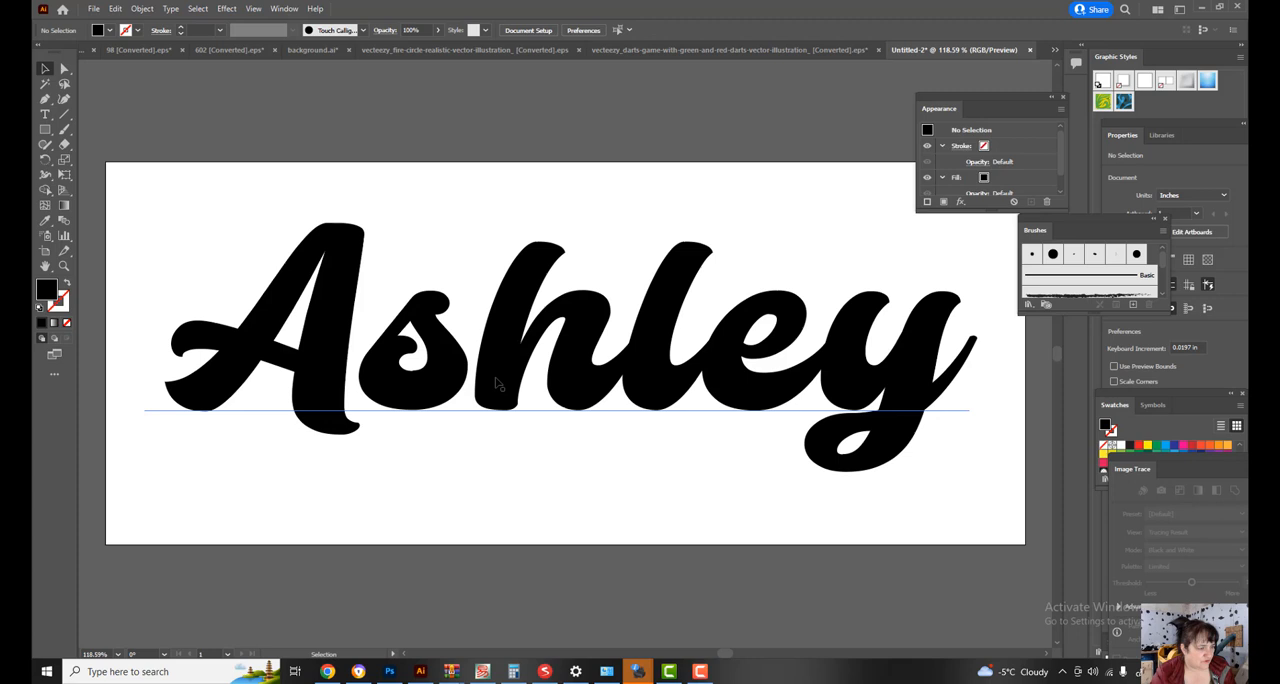
pyautogui.moveTo(1050, 248)
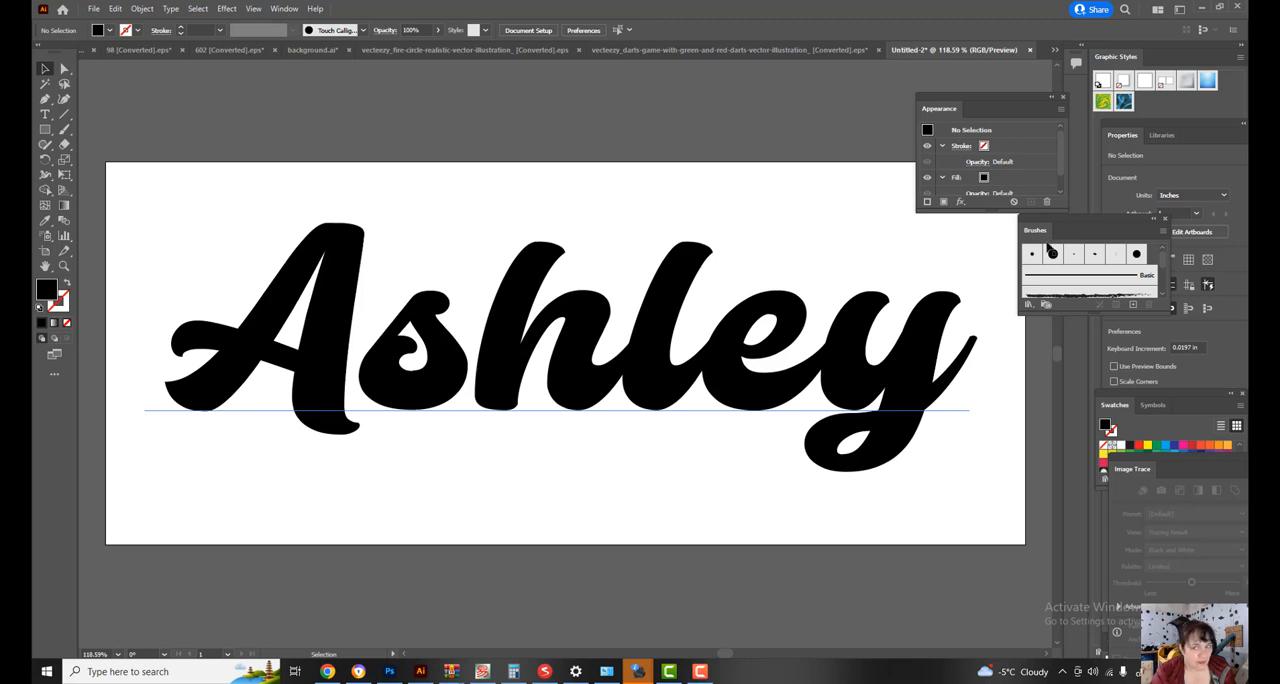
# - Convert the Ashley text to outlines and expand its group of compound paths in Layers
pyautogui.click(1052, 254)
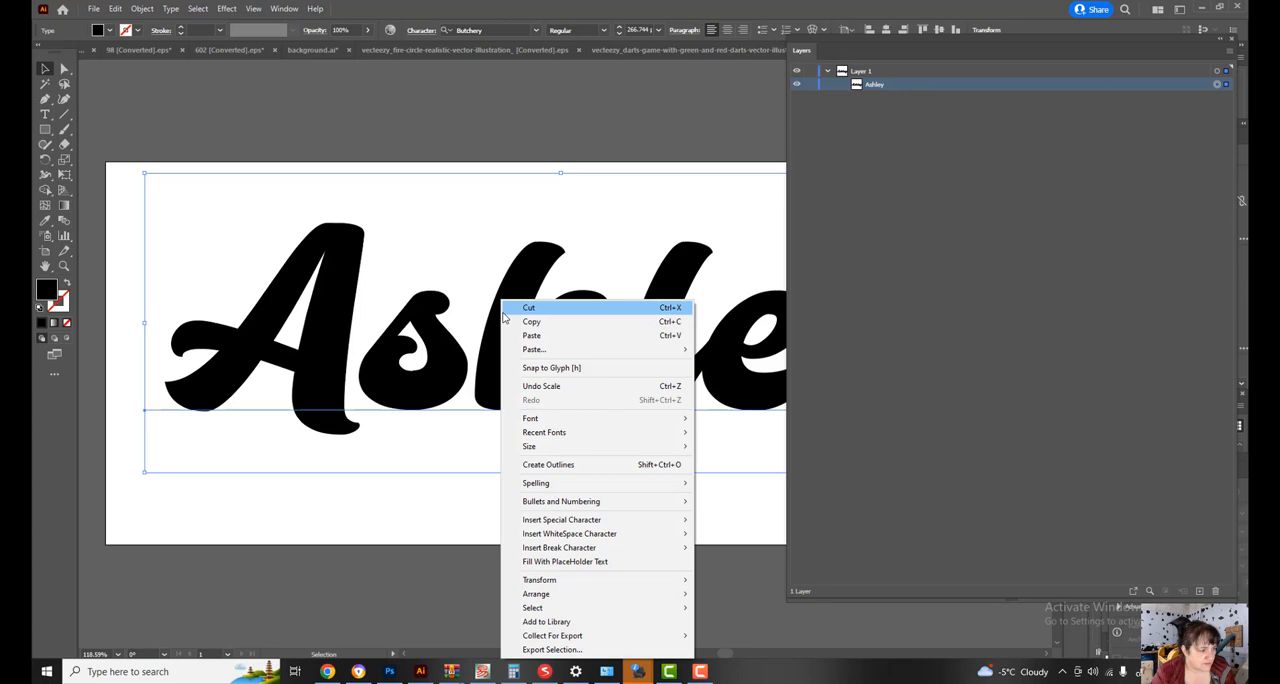
pyautogui.moveTo(548, 464)
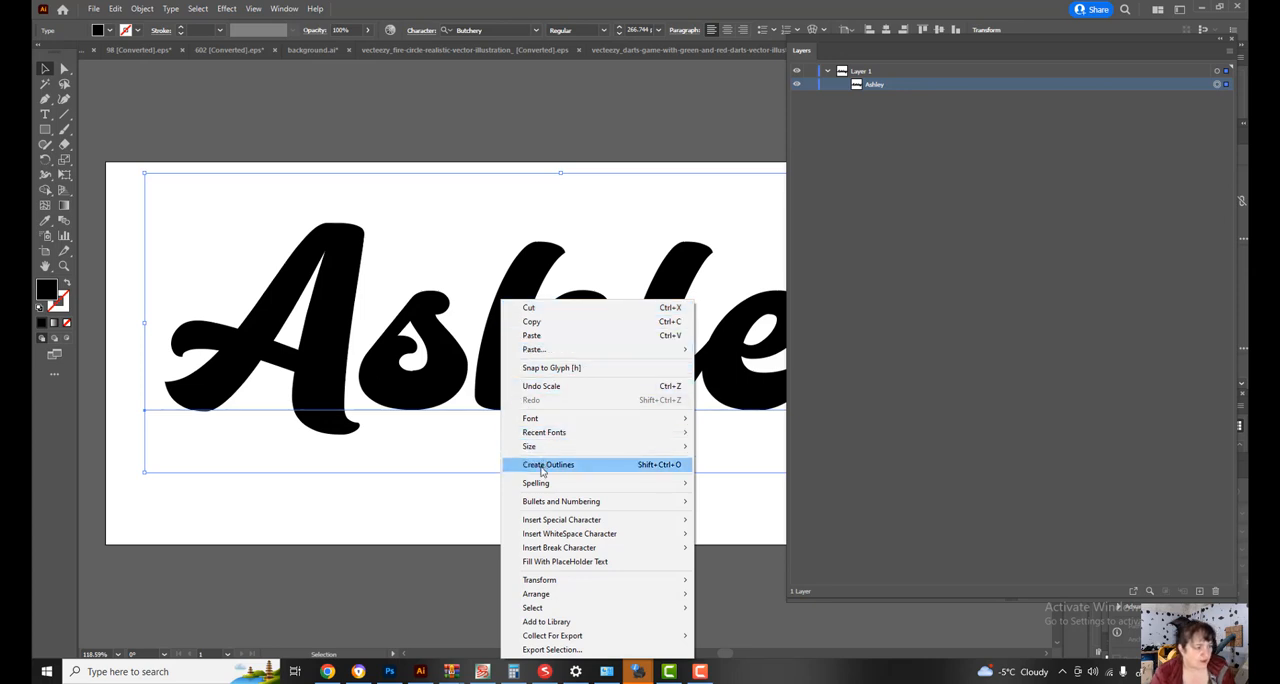
pyautogui.moveTo(536, 468)
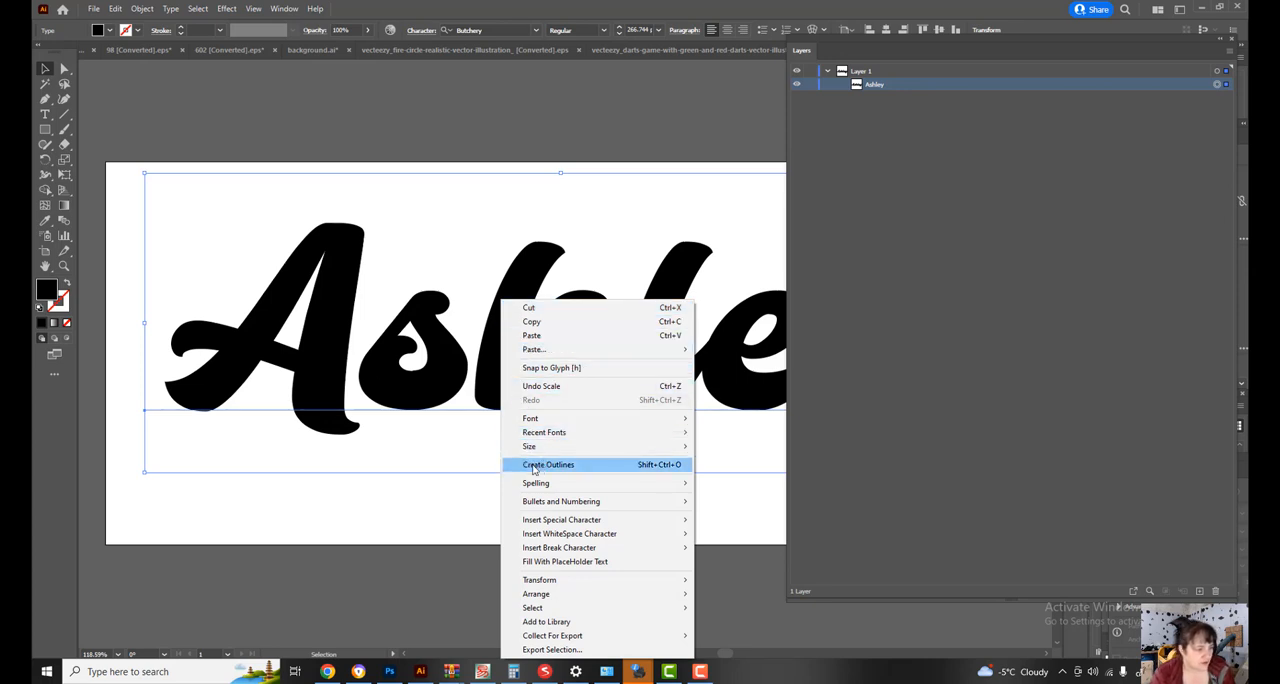
pyautogui.click(548, 464)
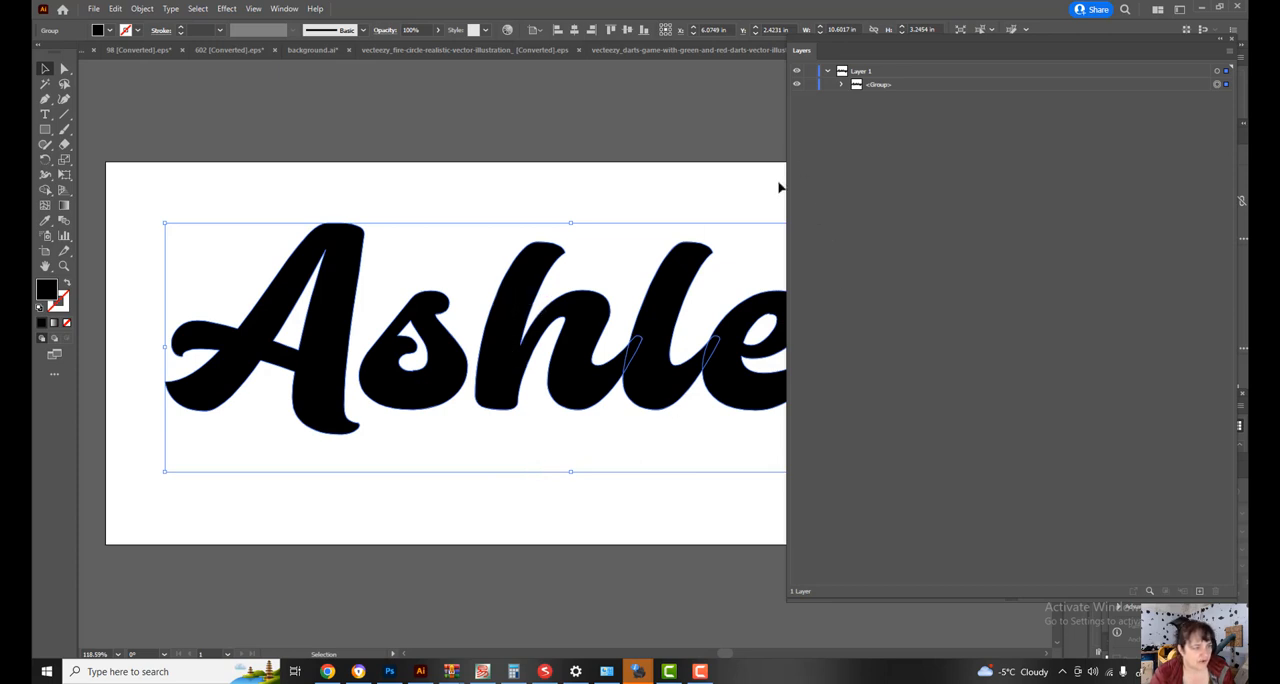
pyautogui.click(840, 84)
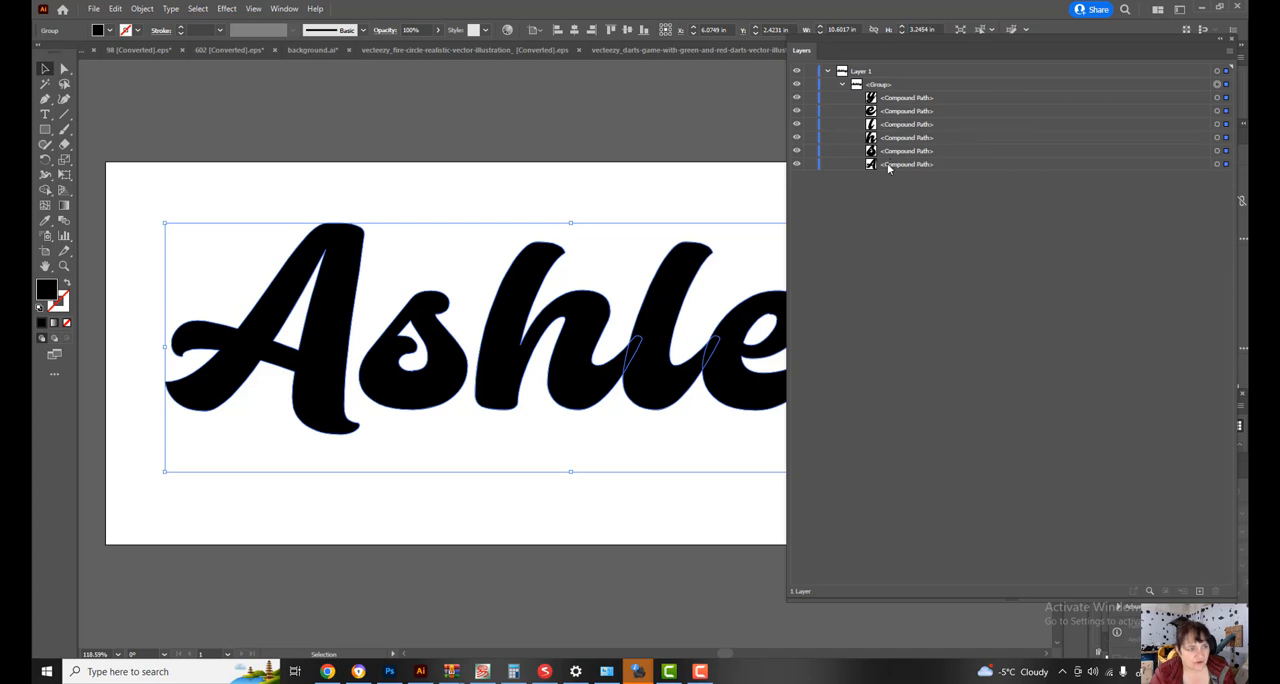
pyautogui.moveTo(896, 170)
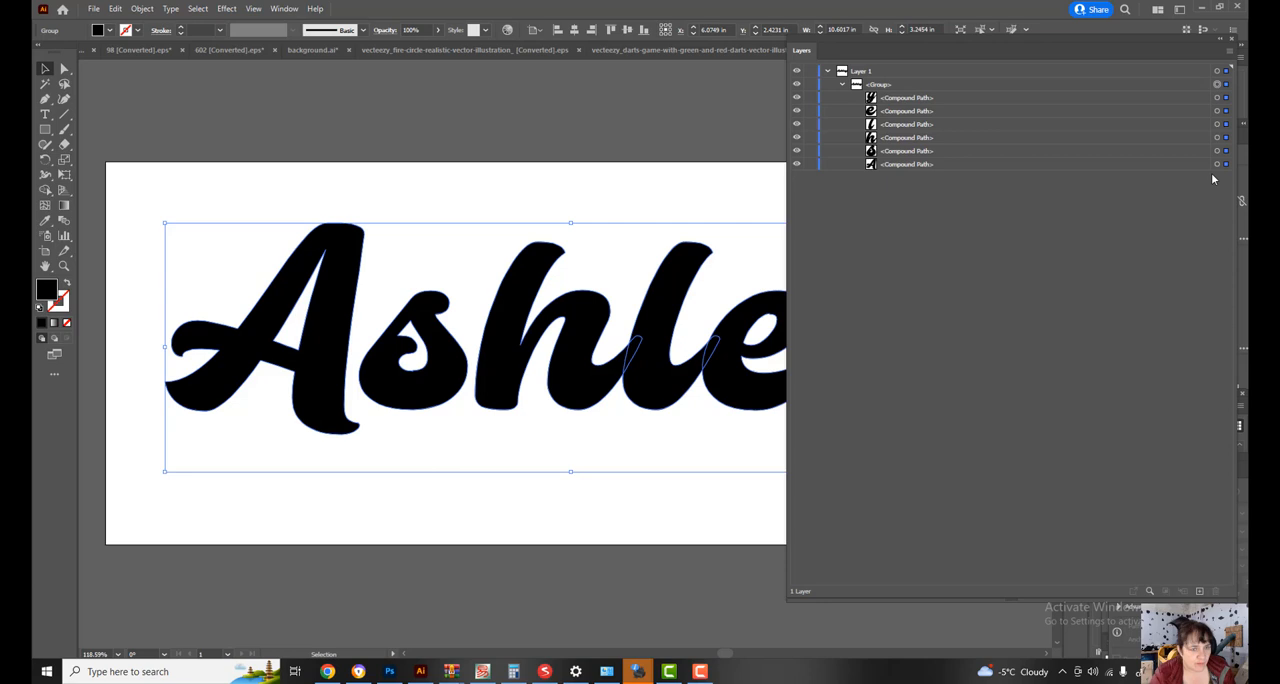
pyautogui.moveTo(968, 40)
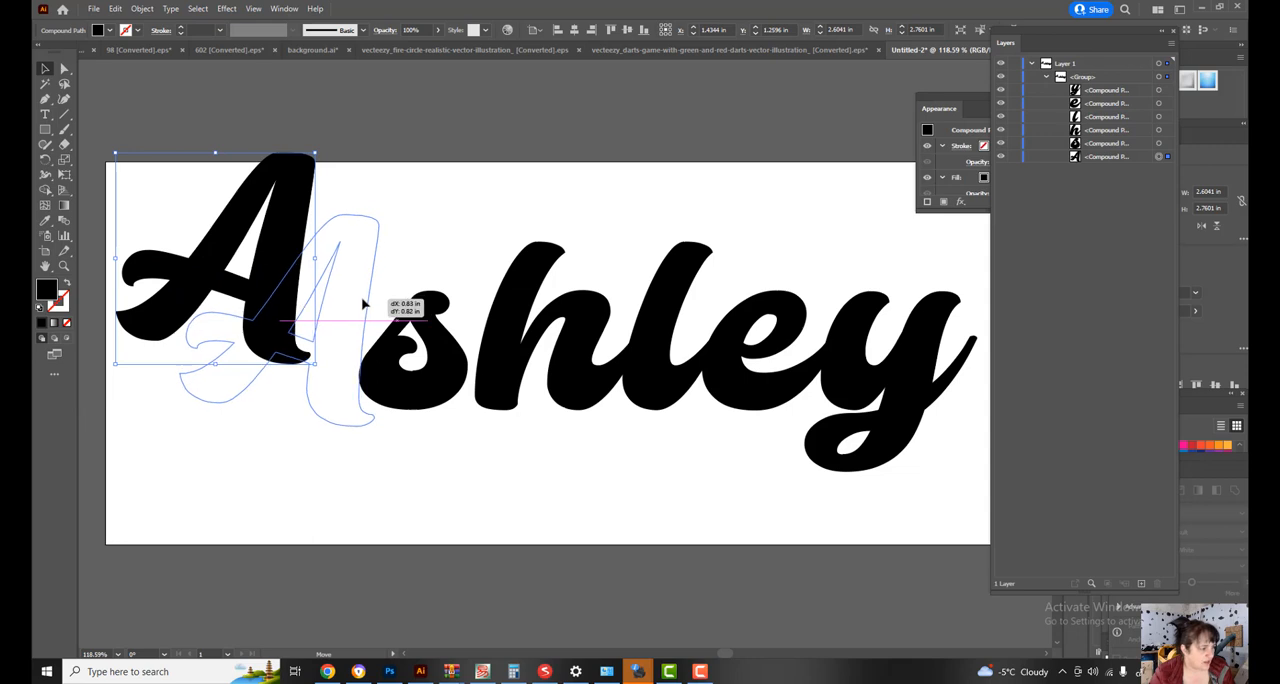
# - Drag the outlined A back against the s, then select the whole outlined word
pyautogui.moveTo(216, 260); pyautogui.dragTo(280, 320)
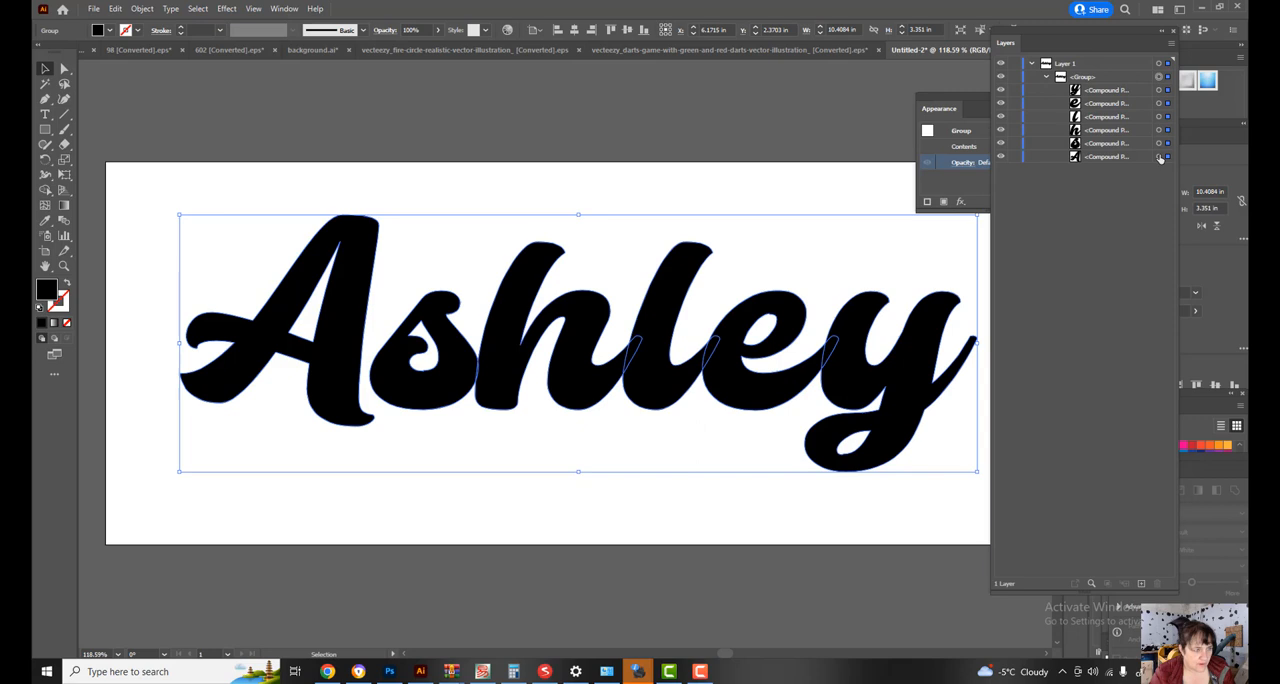
pyautogui.moveTo(340, 320); pyautogui.dragTo(310, 370)
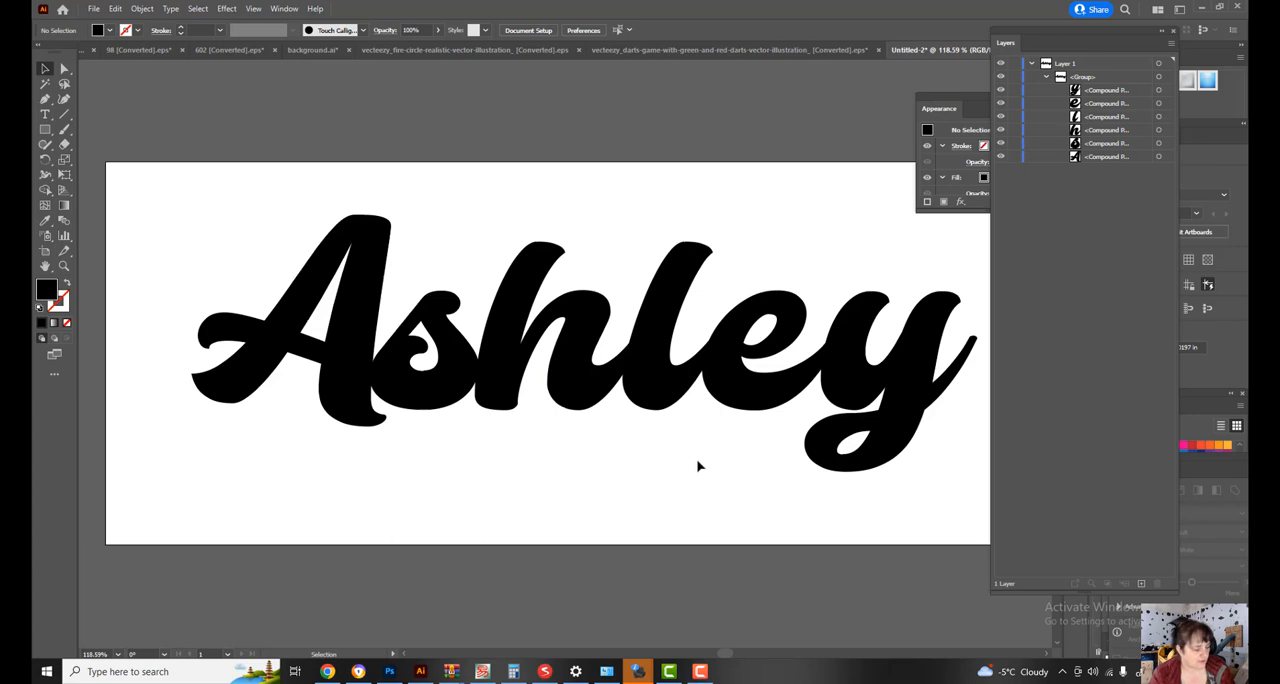
# - Select the letter A alone to expose its anchor points for editing
pyautogui.click(320, 320)
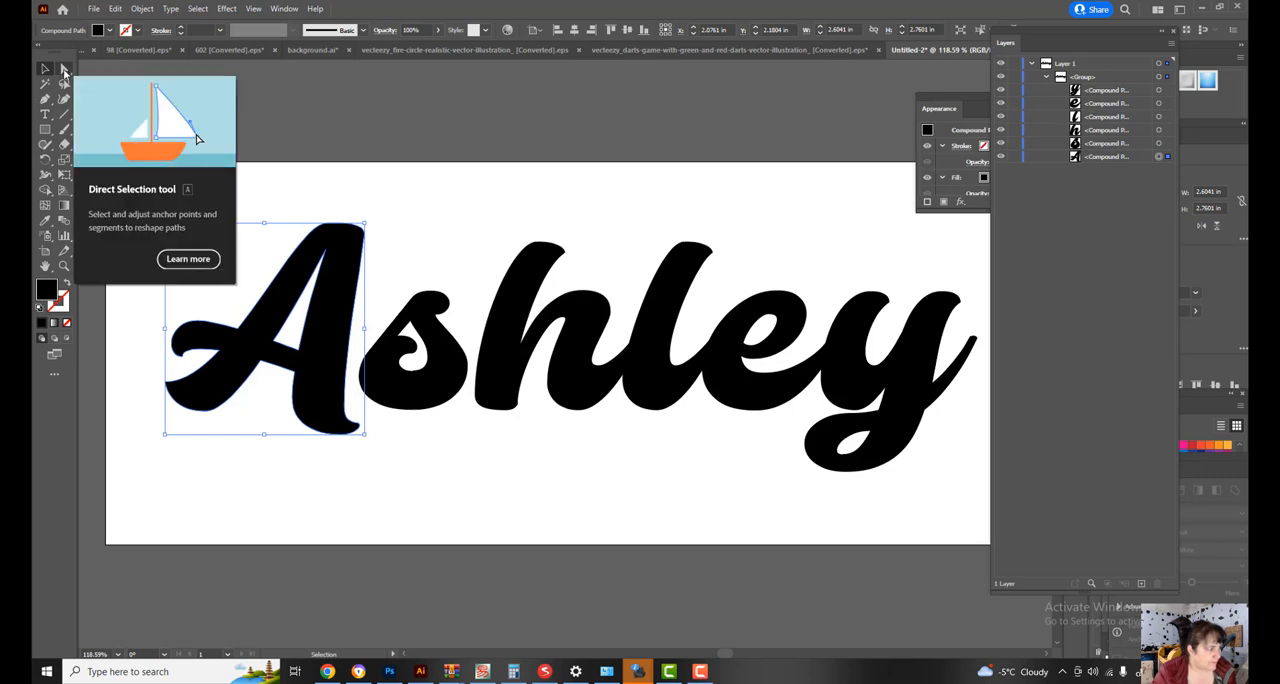
pyautogui.moveTo(64, 98)
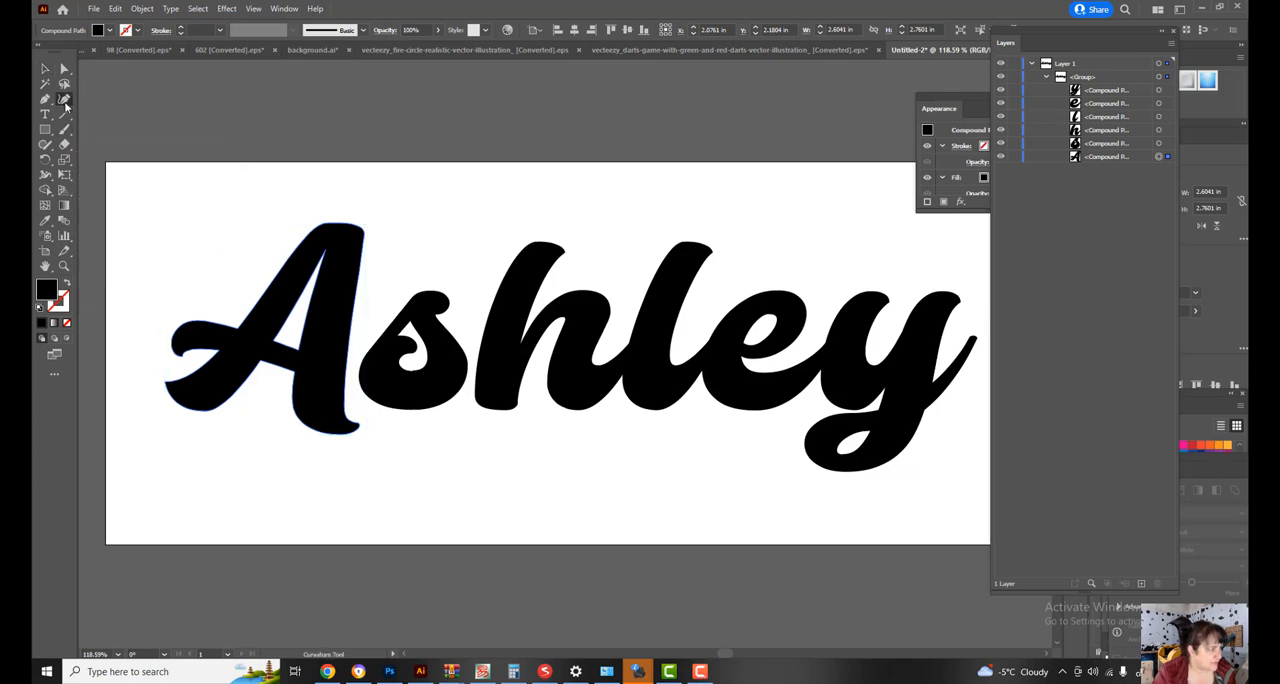
pyautogui.moveTo(64, 100)
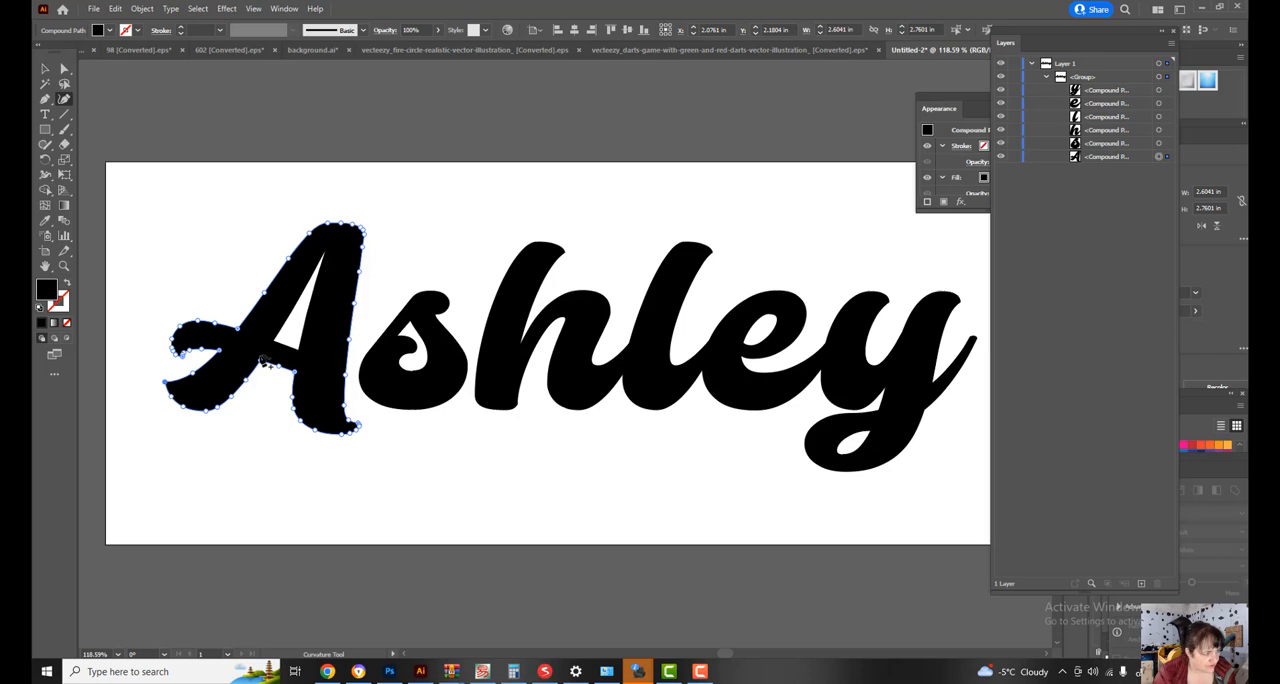
pyautogui.moveTo(380, 384)
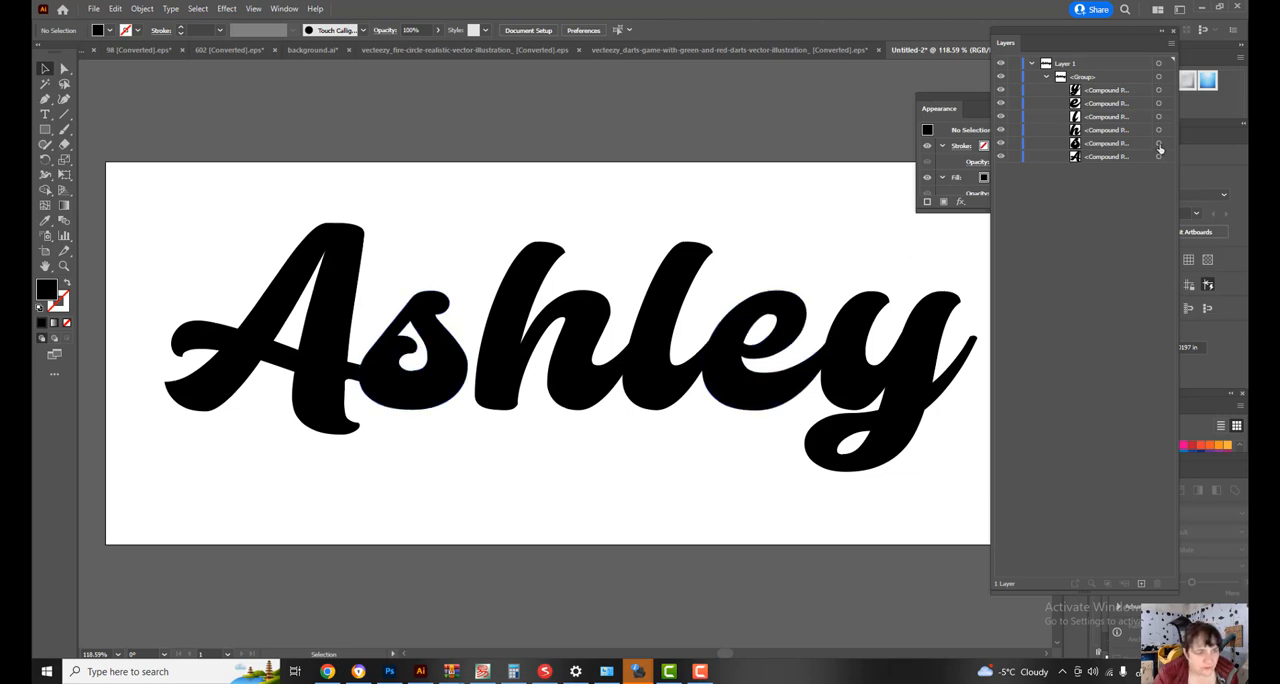
# - Clear the selection and select the small piece where the A meets the s
pyautogui.click(410, 350)
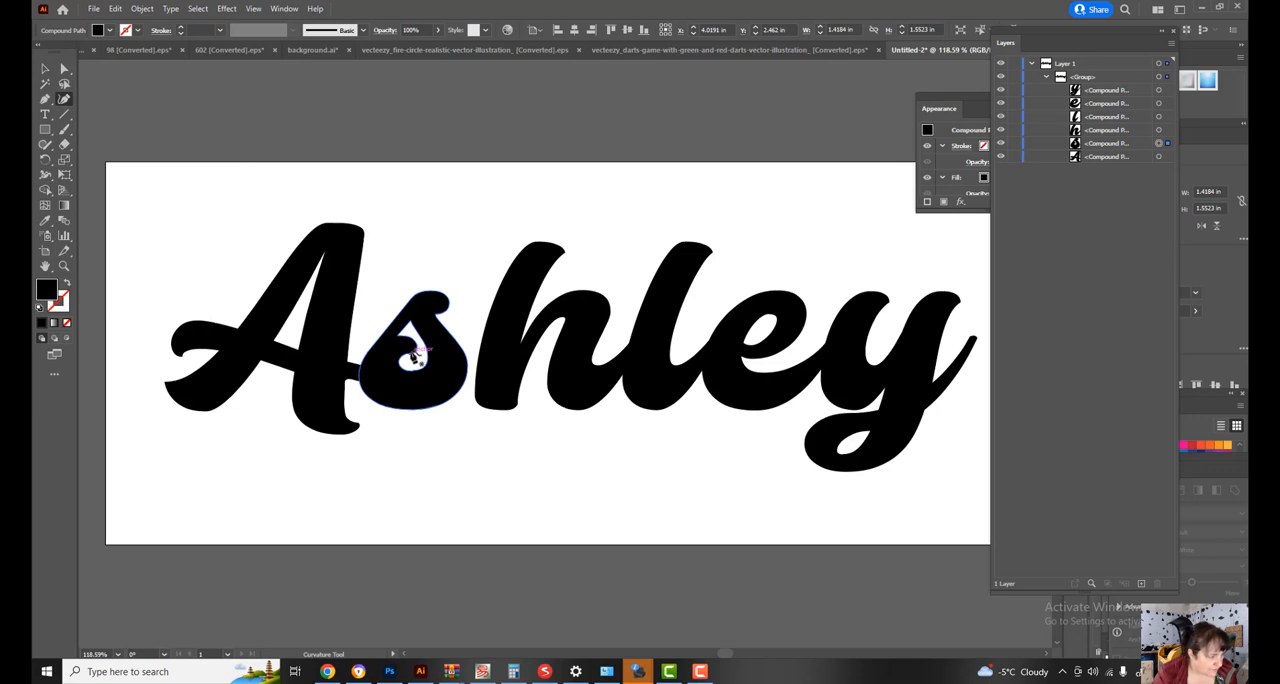
pyautogui.click(416, 356)
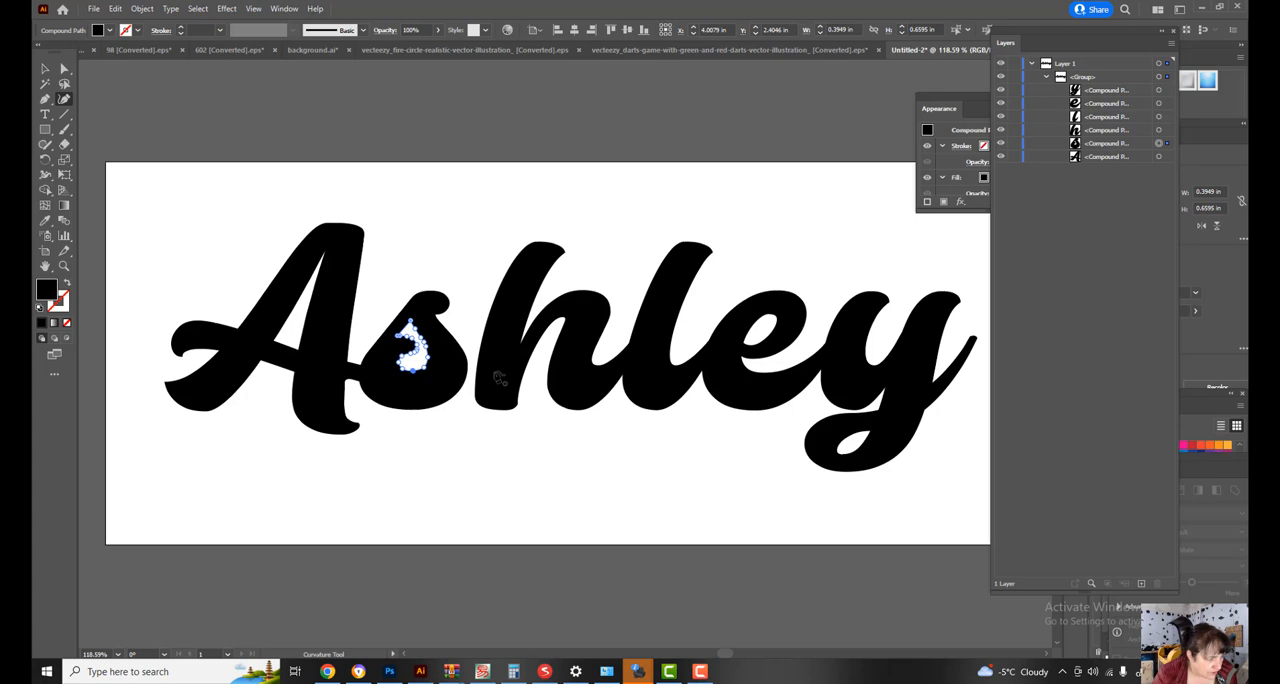
pyautogui.moveTo(420, 350)
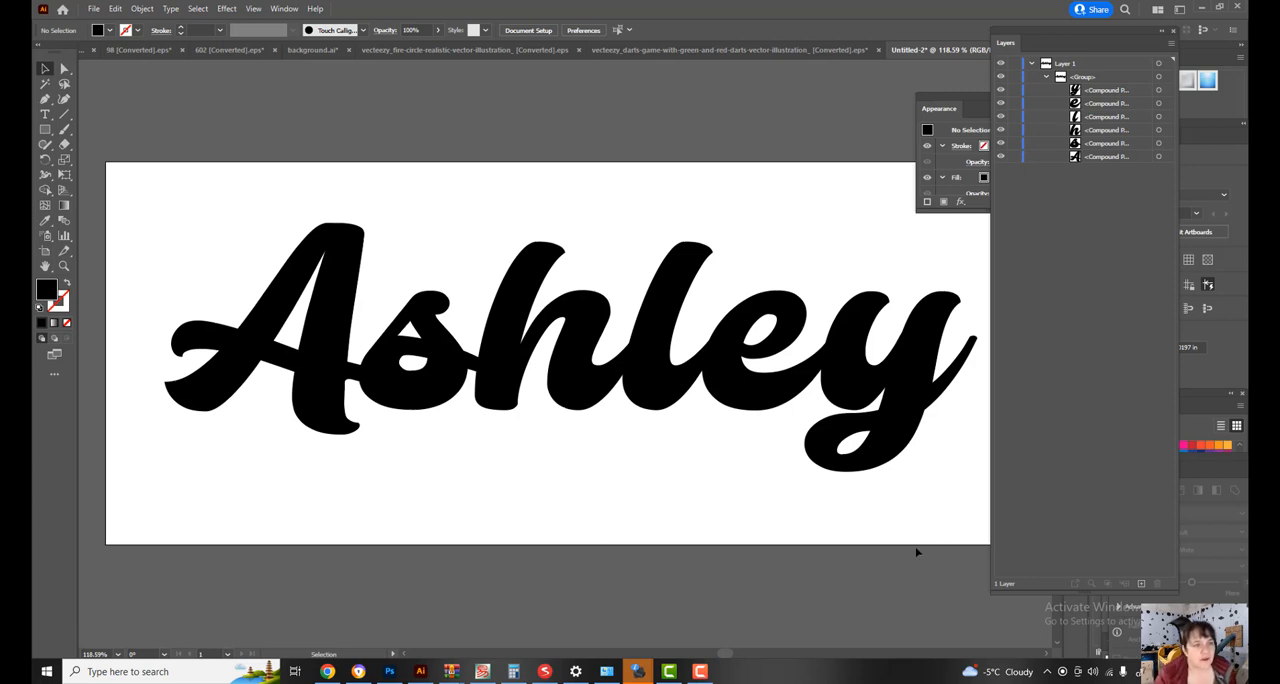
# - Unite all the Ashley letter shapes into one compound path with Pathfinder
pyautogui.click(310, 344)
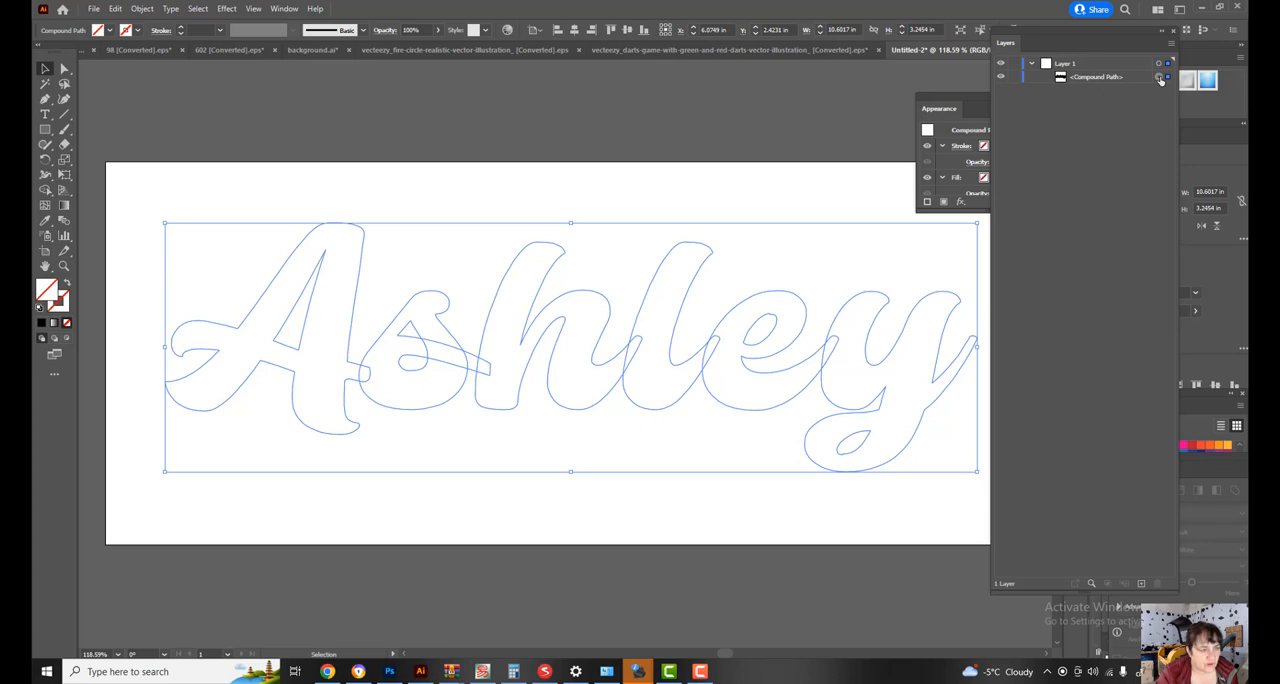
pyautogui.moveTo(1046, 28)
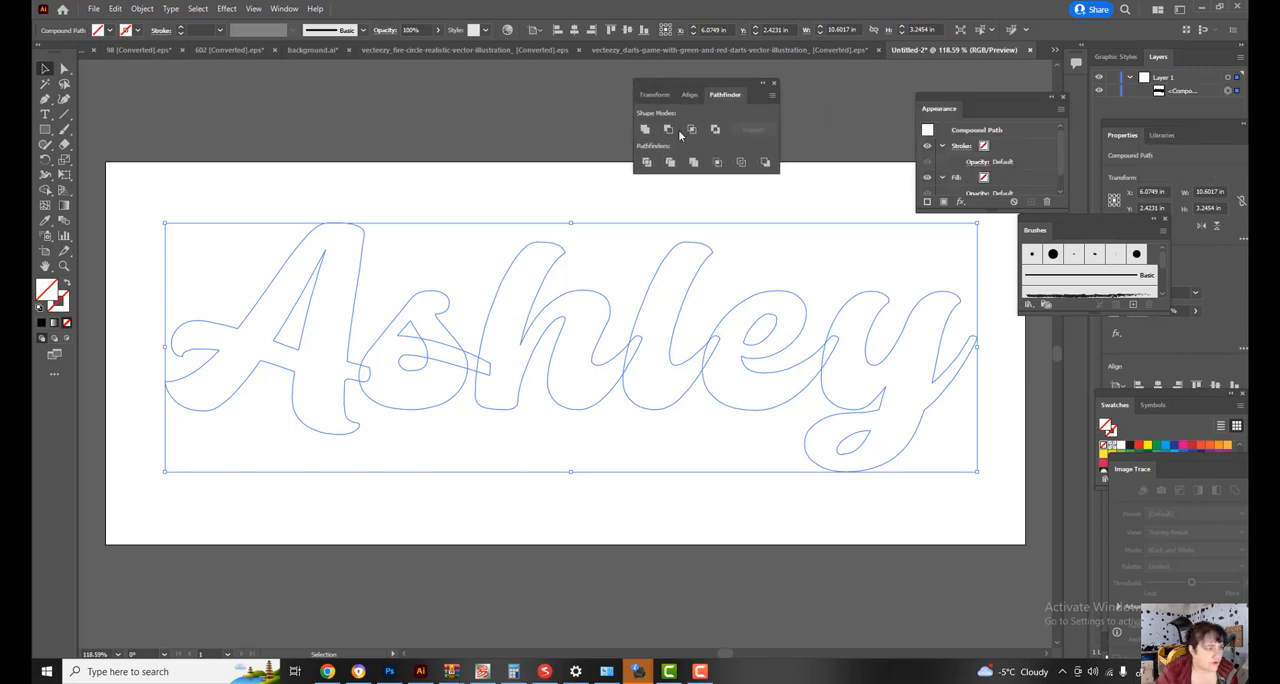
pyautogui.click(284, 8)
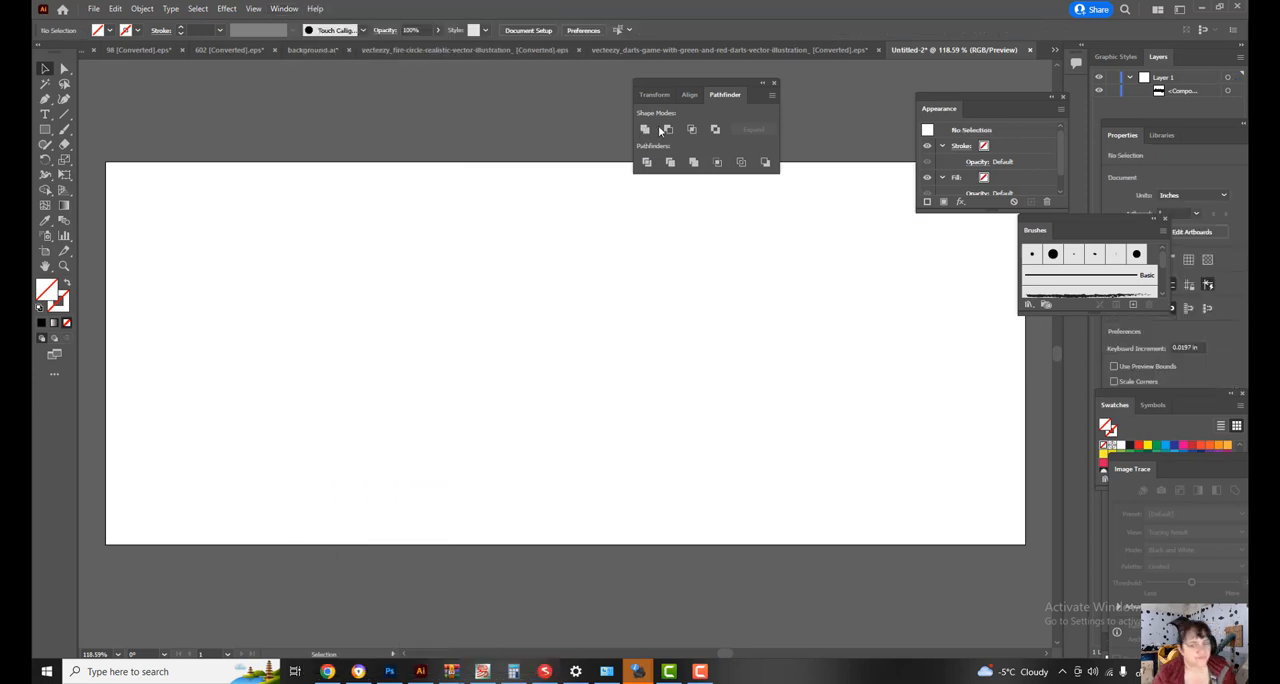
pyautogui.moveTo(668, 128)
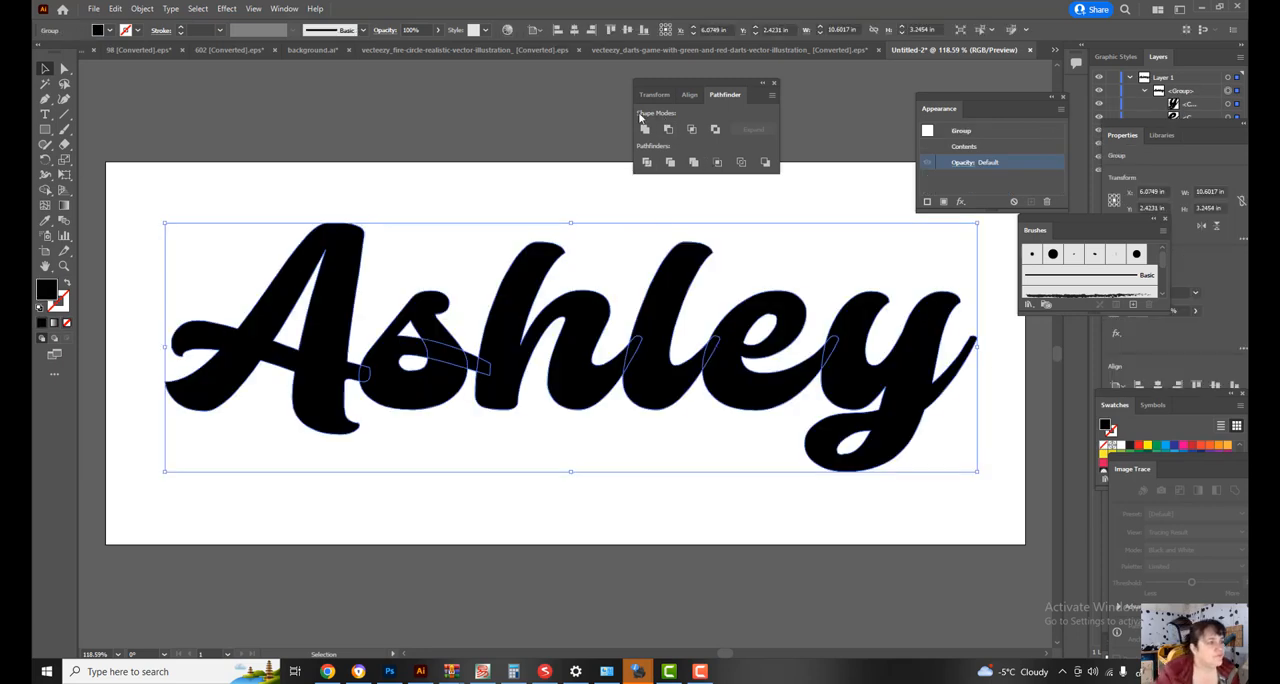
pyautogui.moveTo(644, 130)
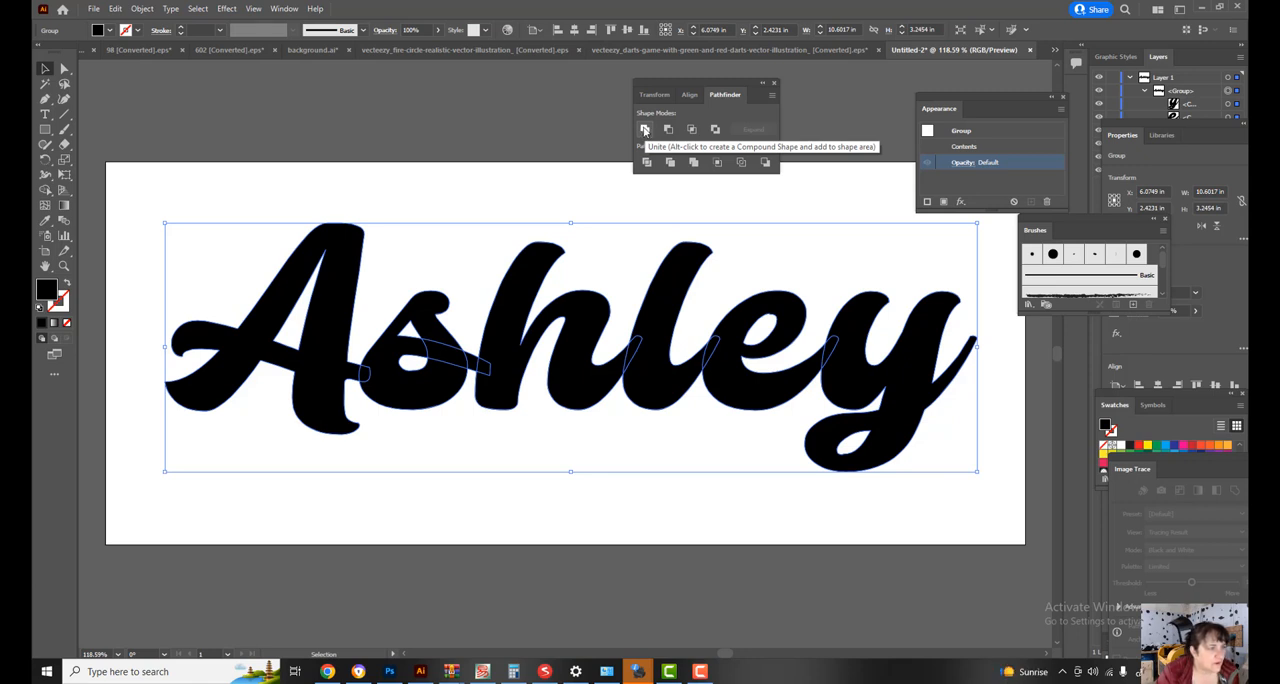
pyautogui.click(644, 128)
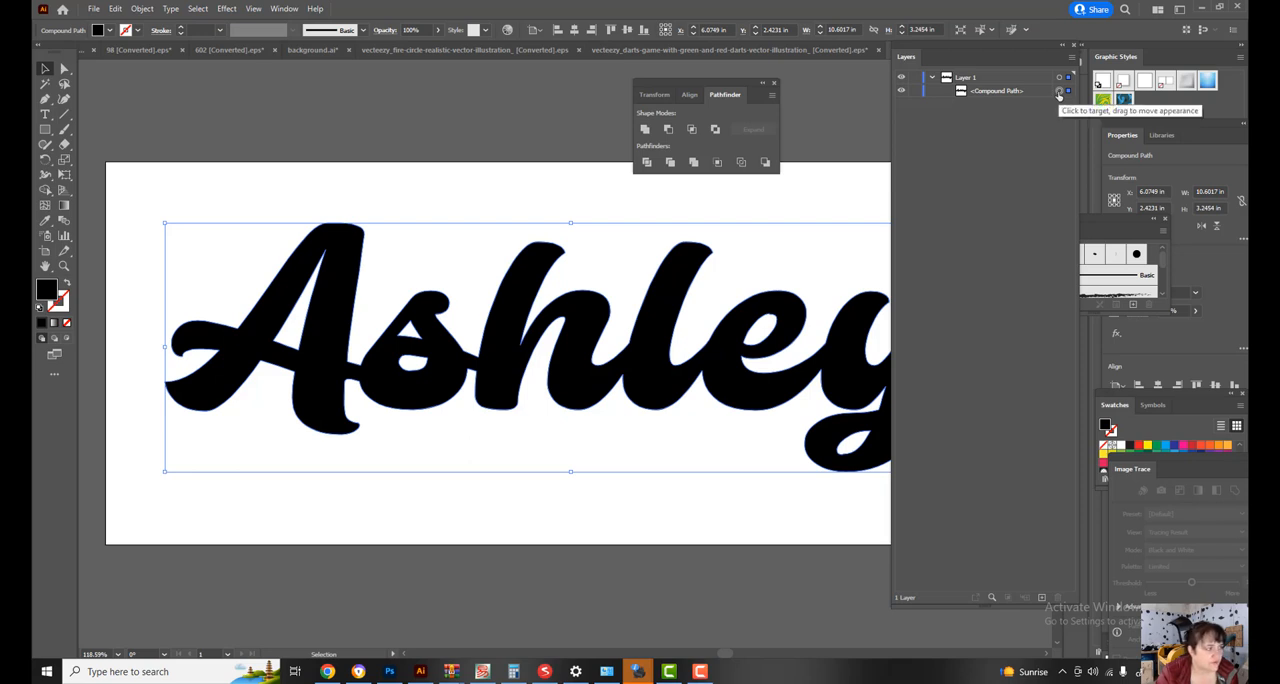
pyautogui.moveTo(340, 340)
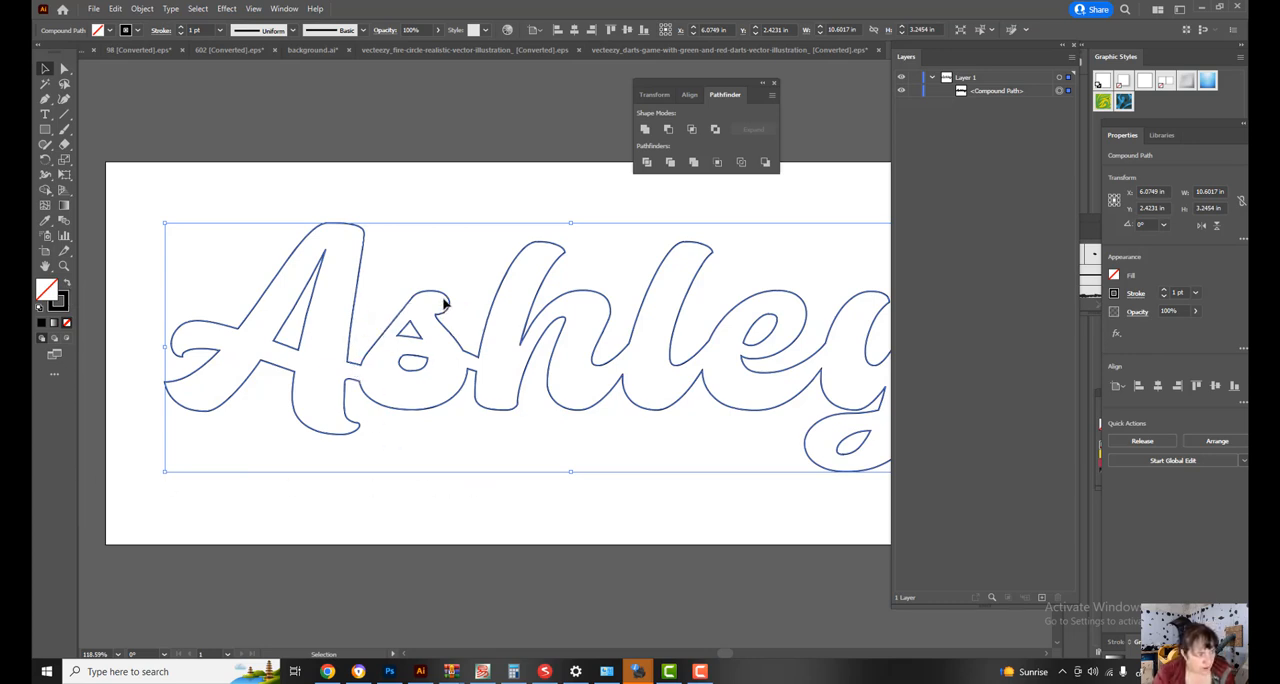
pyautogui.moveTo(352, 586)
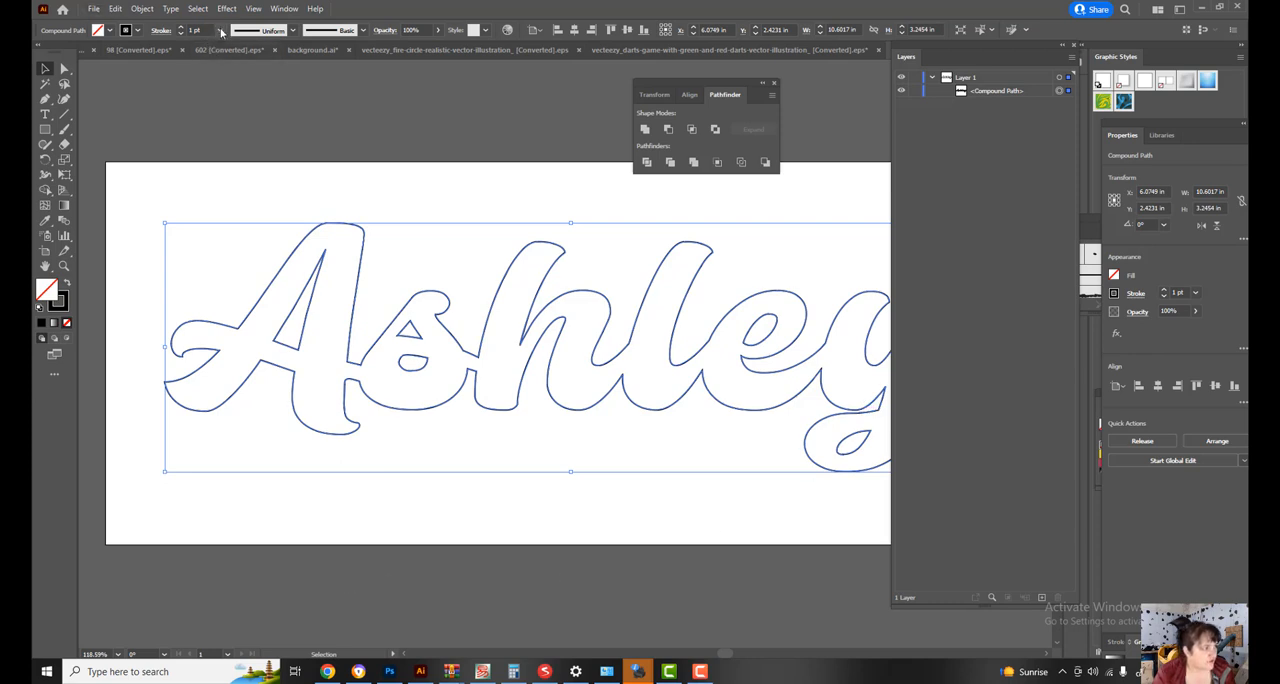
# - Remove the fill and set the Ashley outline stroke to the thinnest 0.25 pt hairline
pyautogui.click(220, 30)
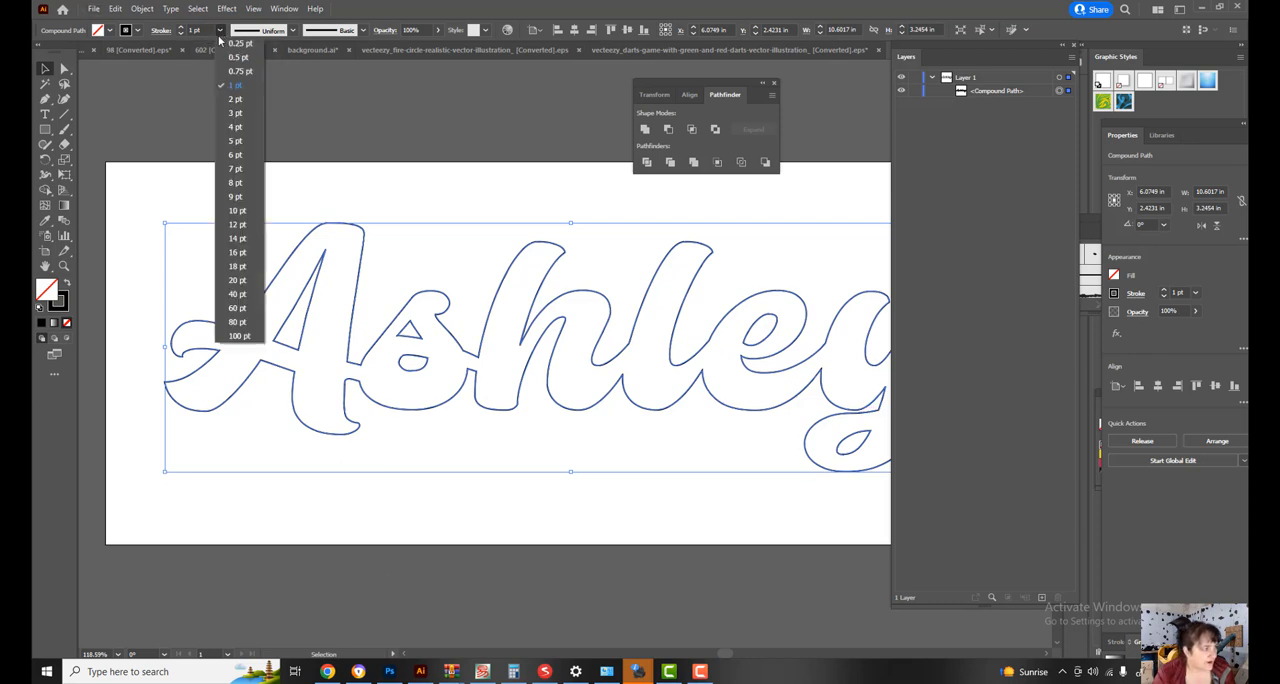
pyautogui.click(238, 44)
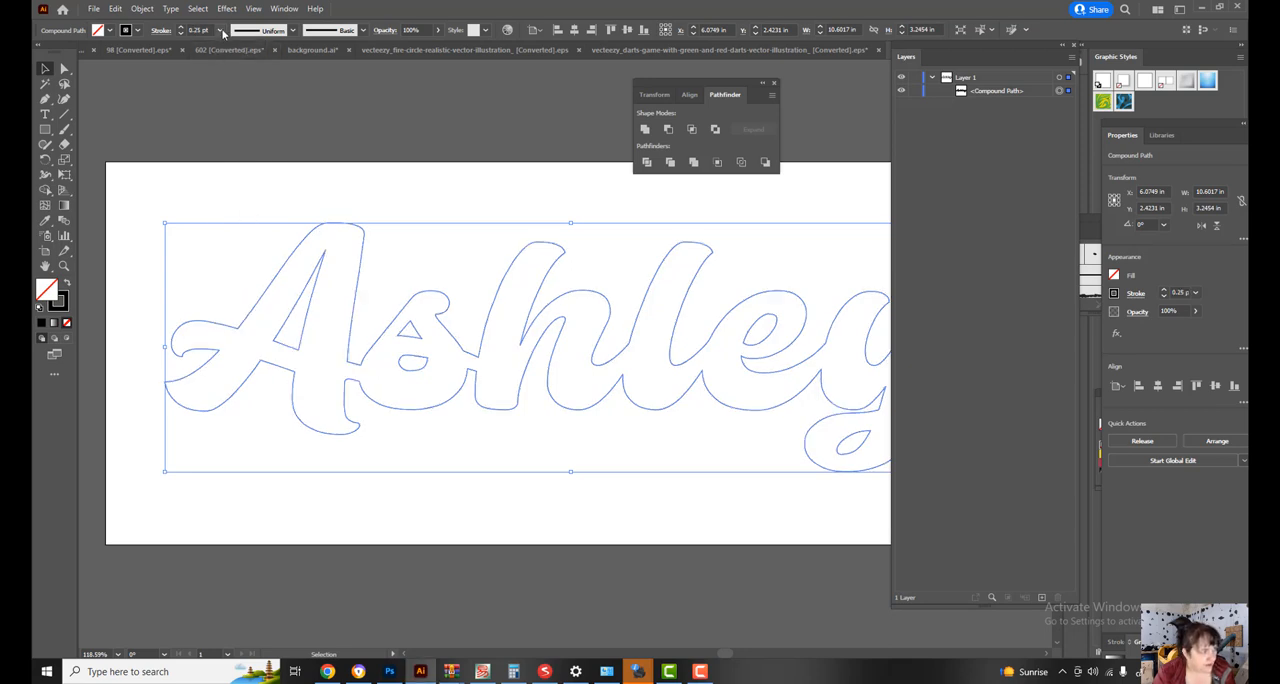
pyautogui.click(222, 30)
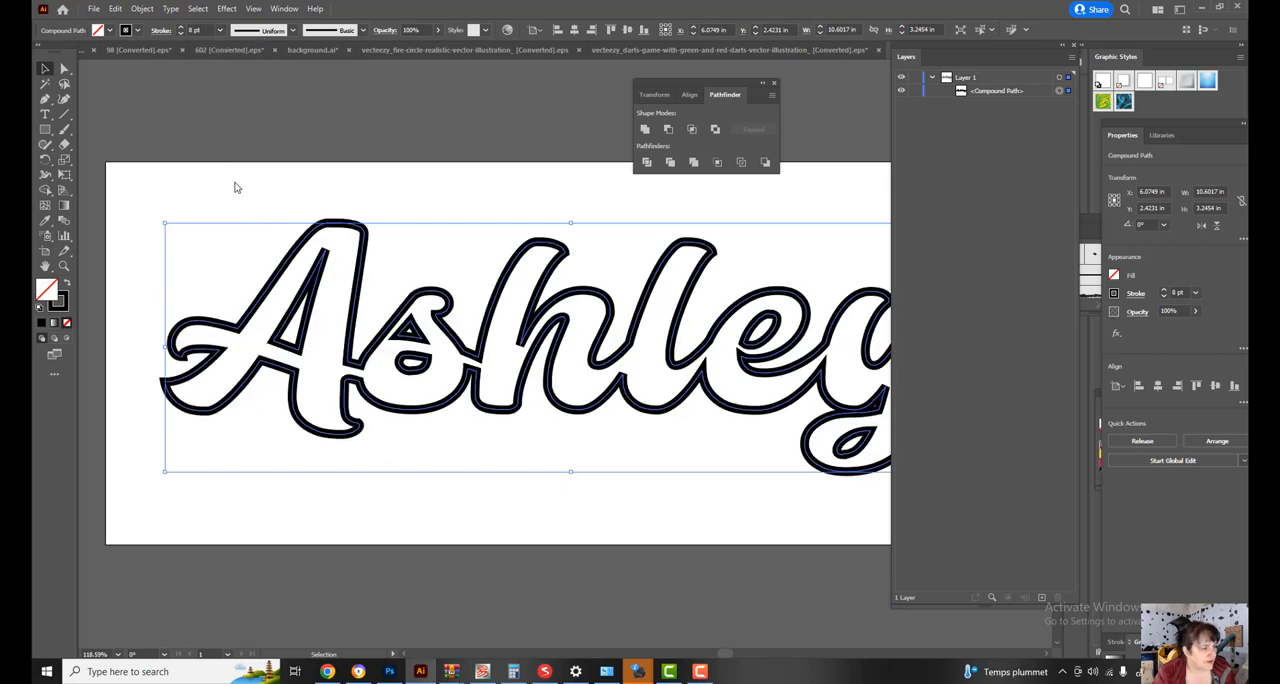
pyautogui.moveTo(328, 512)
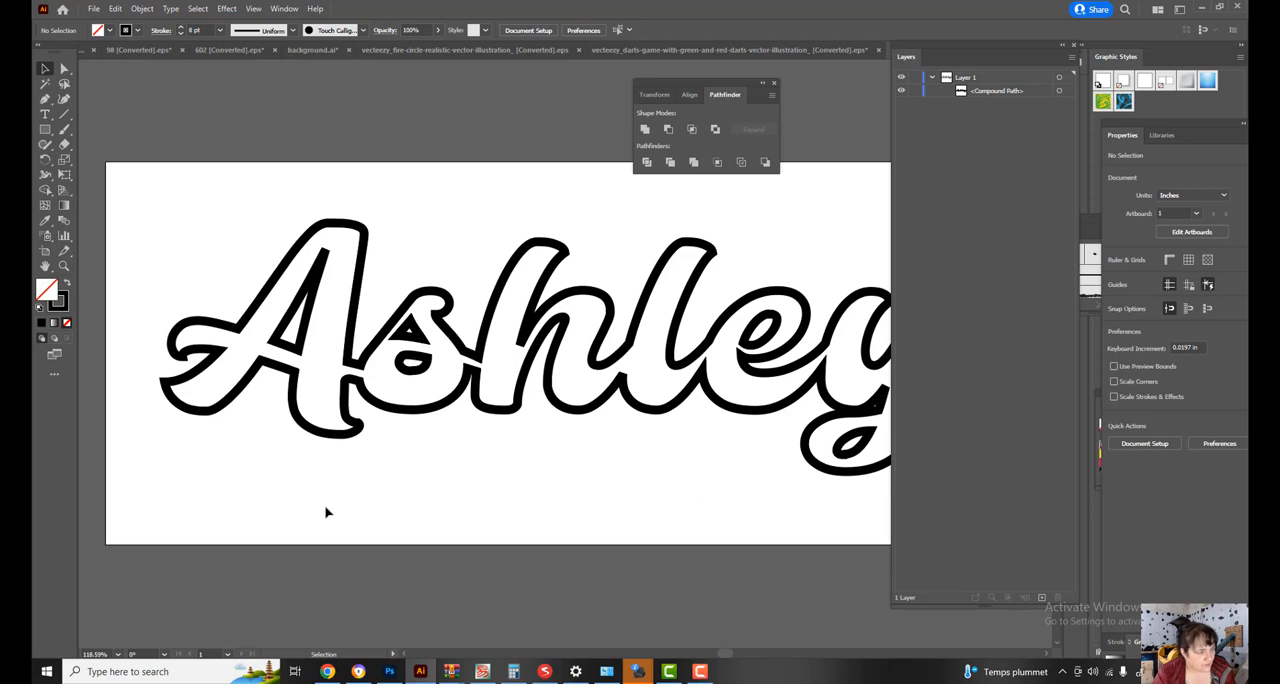
pyautogui.moveTo(332, 442)
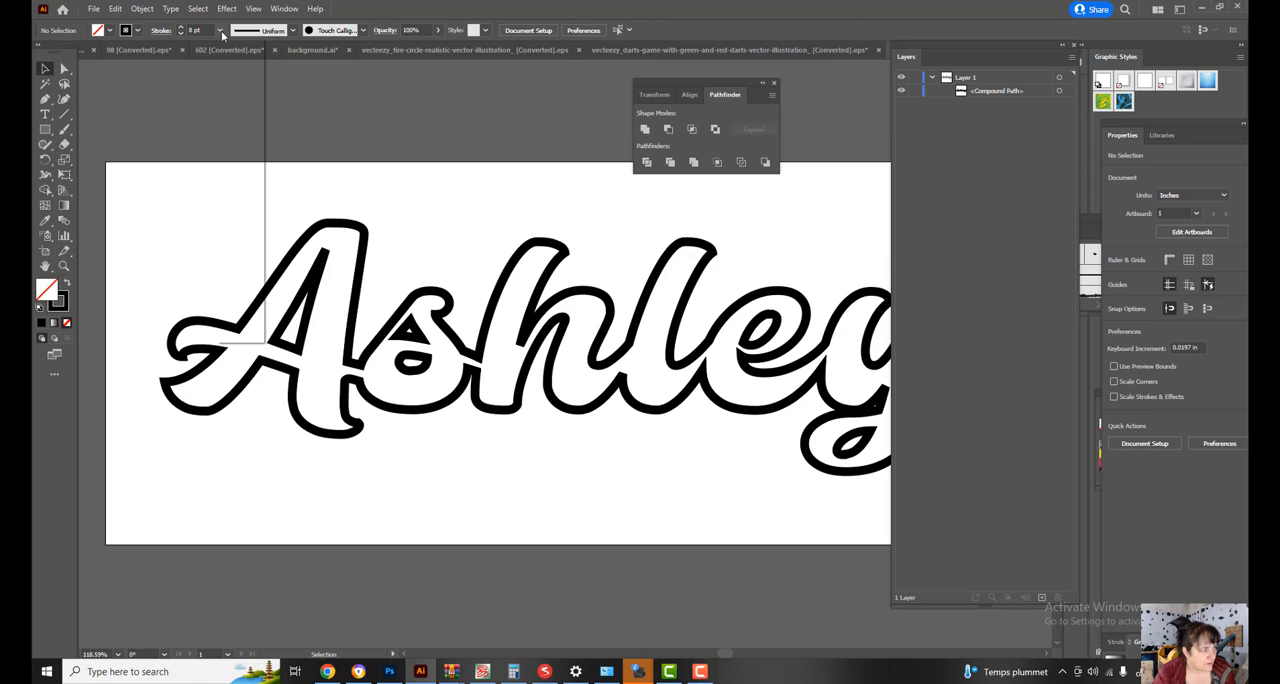
pyautogui.click(220, 30)
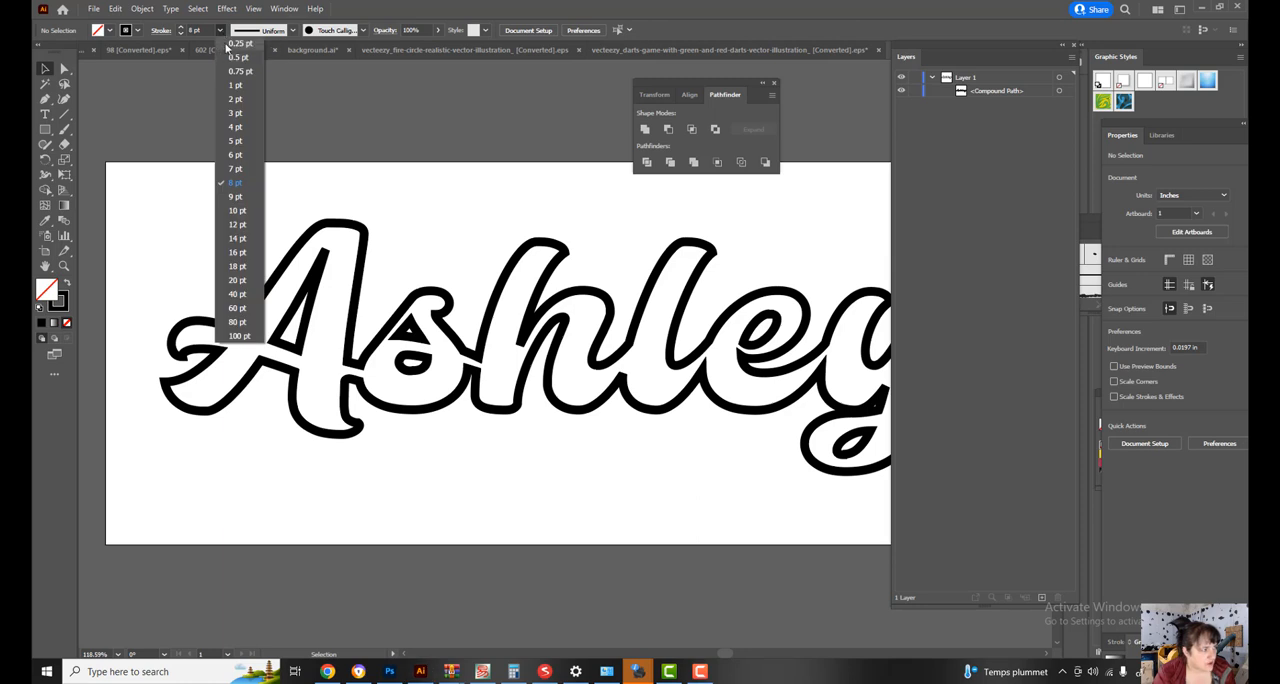
pyautogui.click(238, 44)
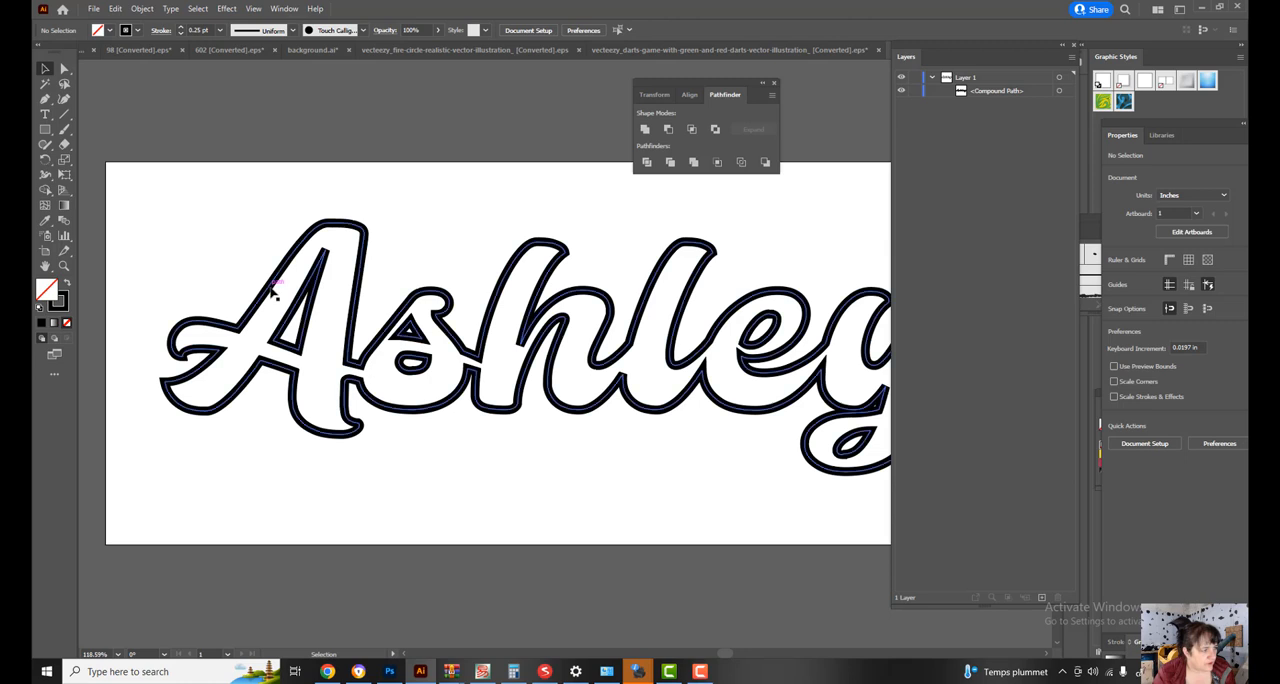
pyautogui.click(228, 28)
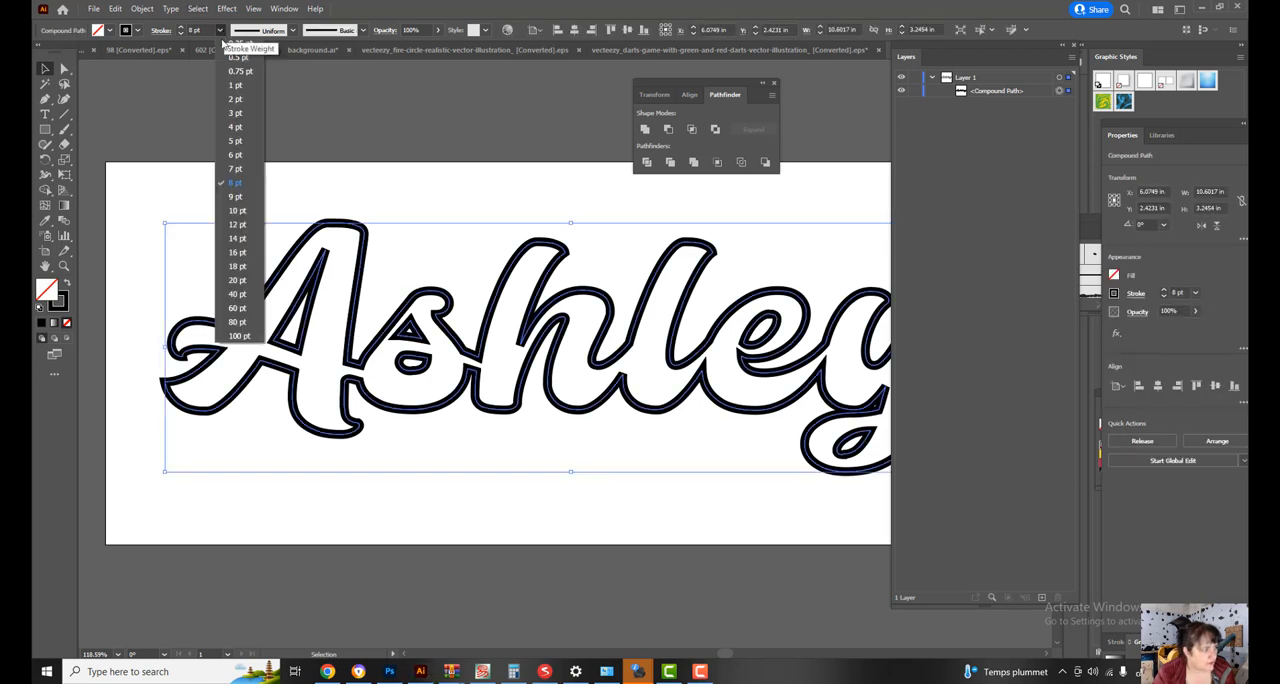
pyautogui.click(240, 56)
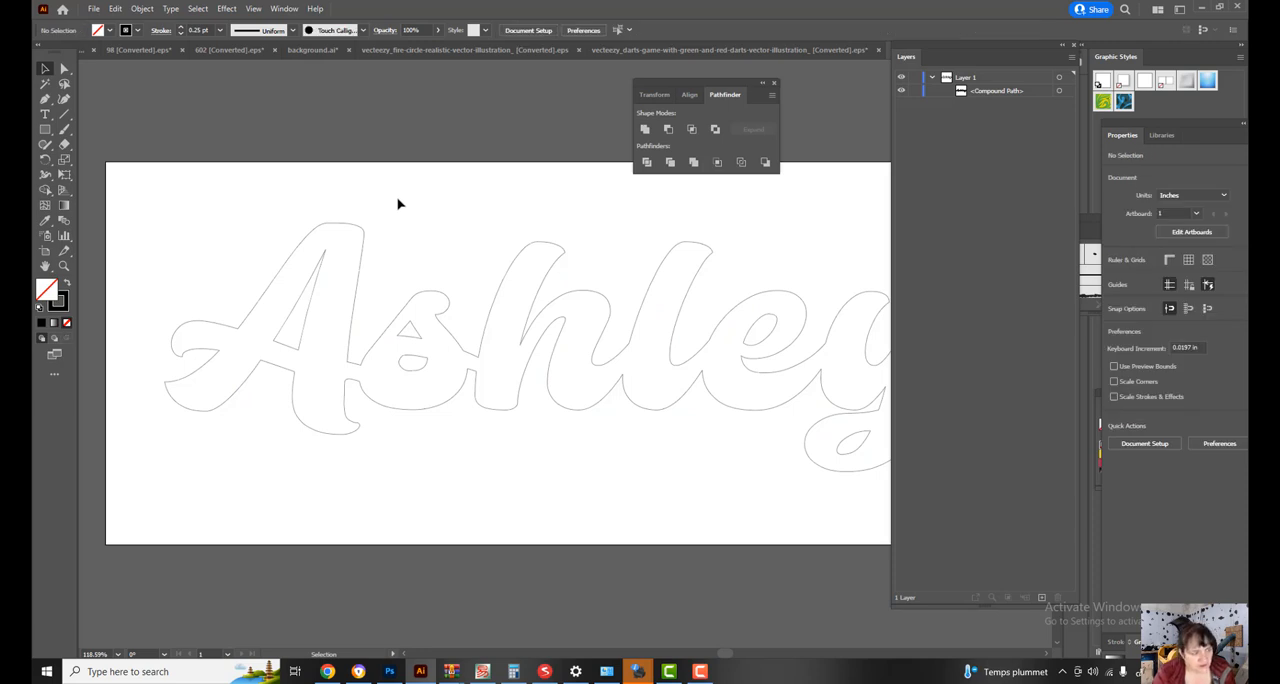
pyautogui.moveTo(404, 230)
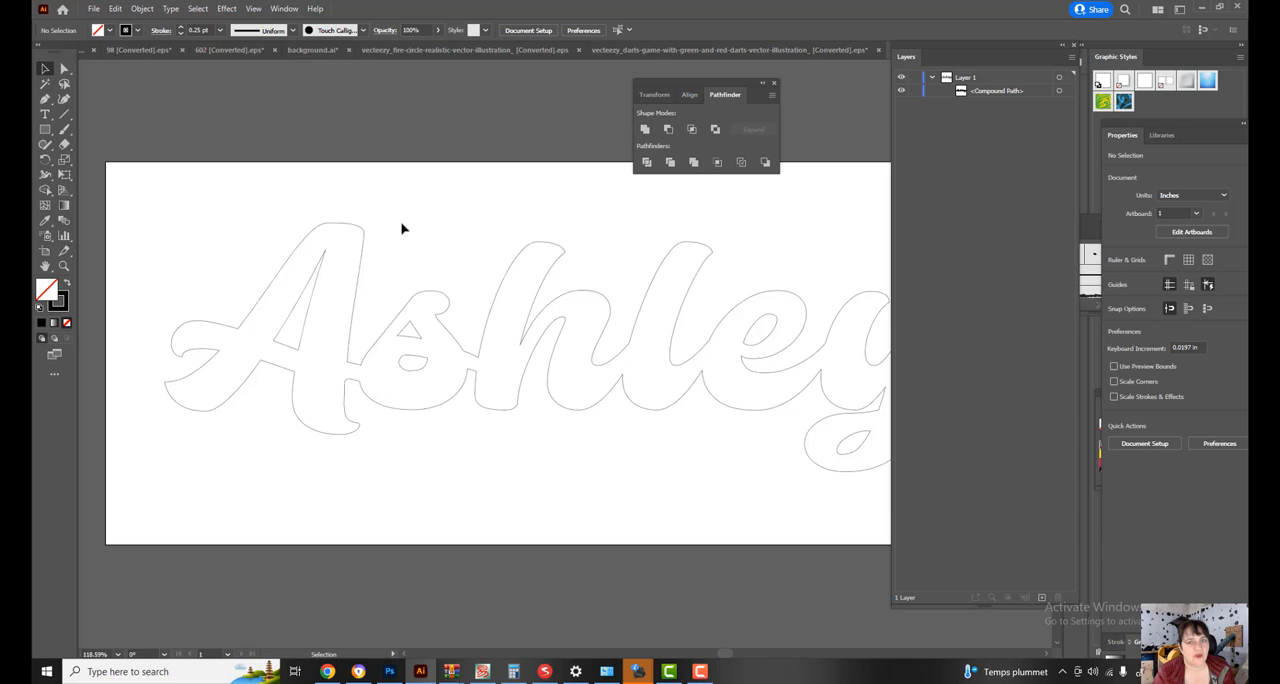
pyautogui.click(92, 8)
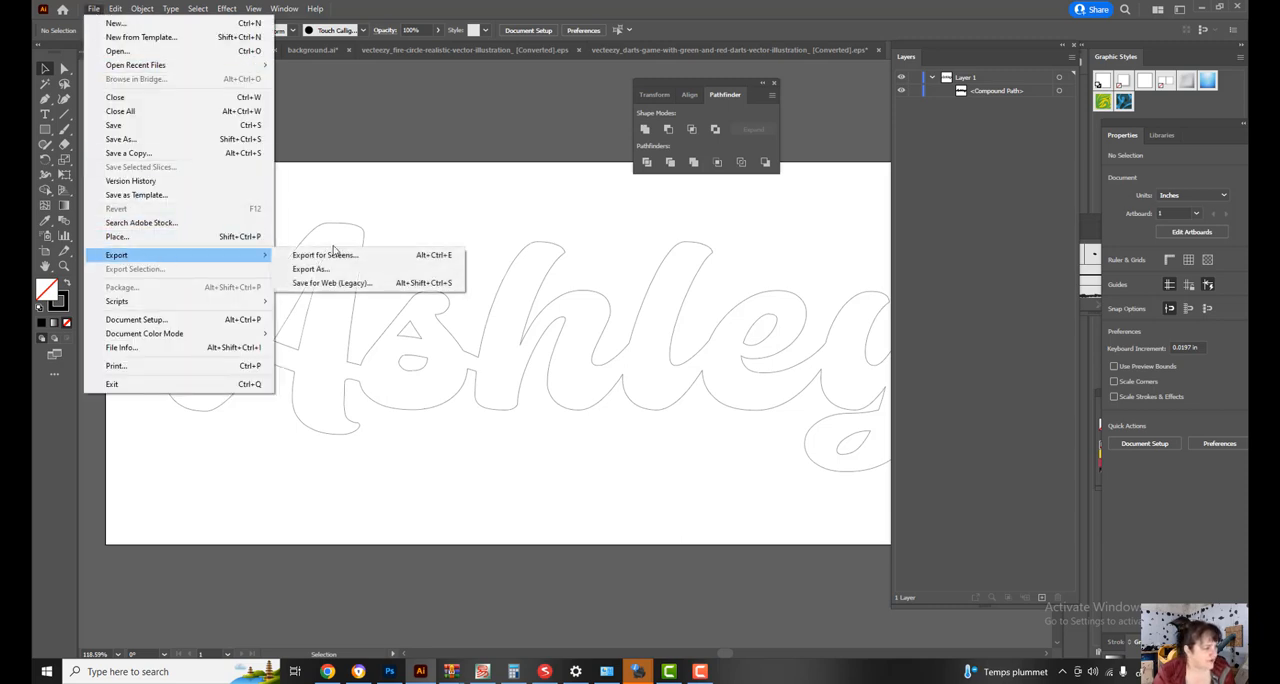
pyautogui.click(312, 268)
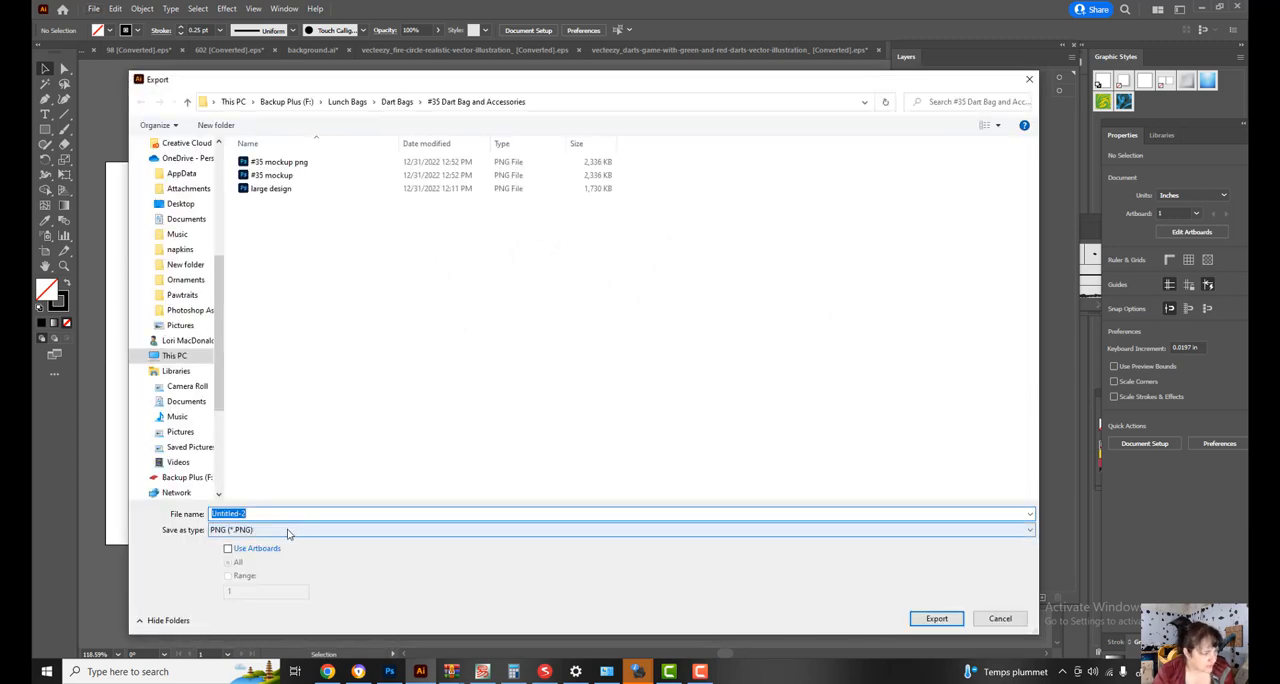
pyautogui.click(620, 528)
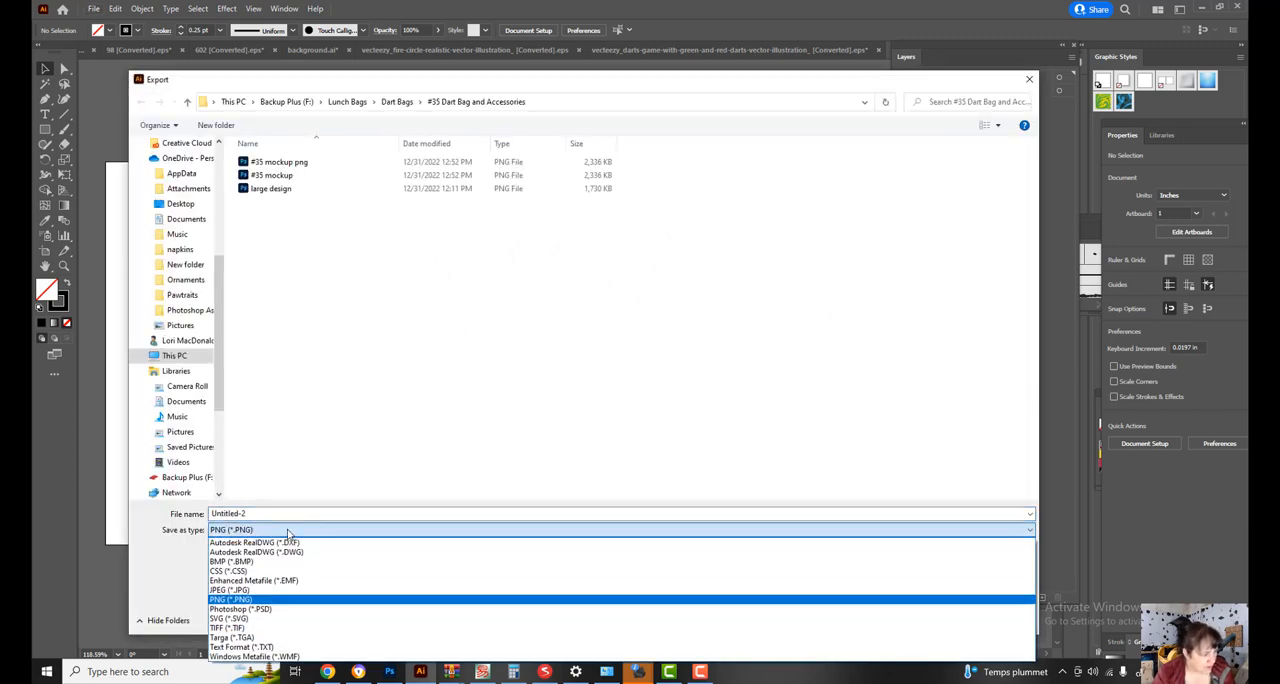
pyautogui.moveTo(252, 580)
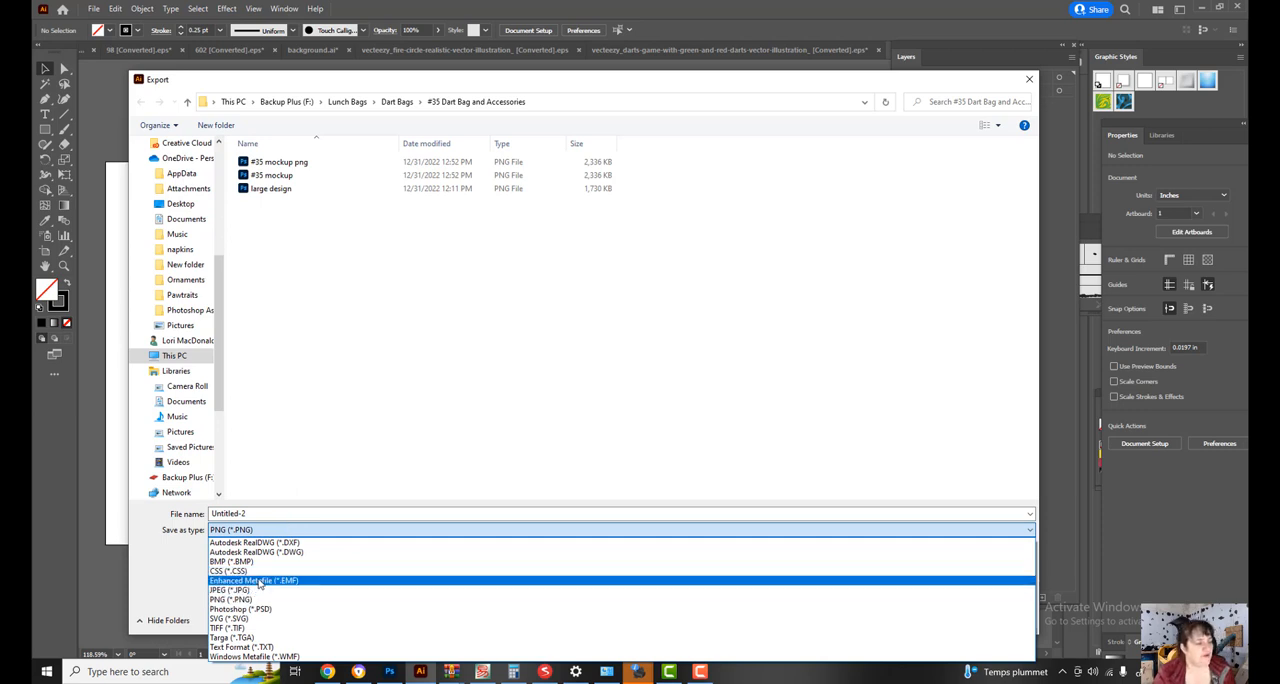
pyautogui.click(252, 580)
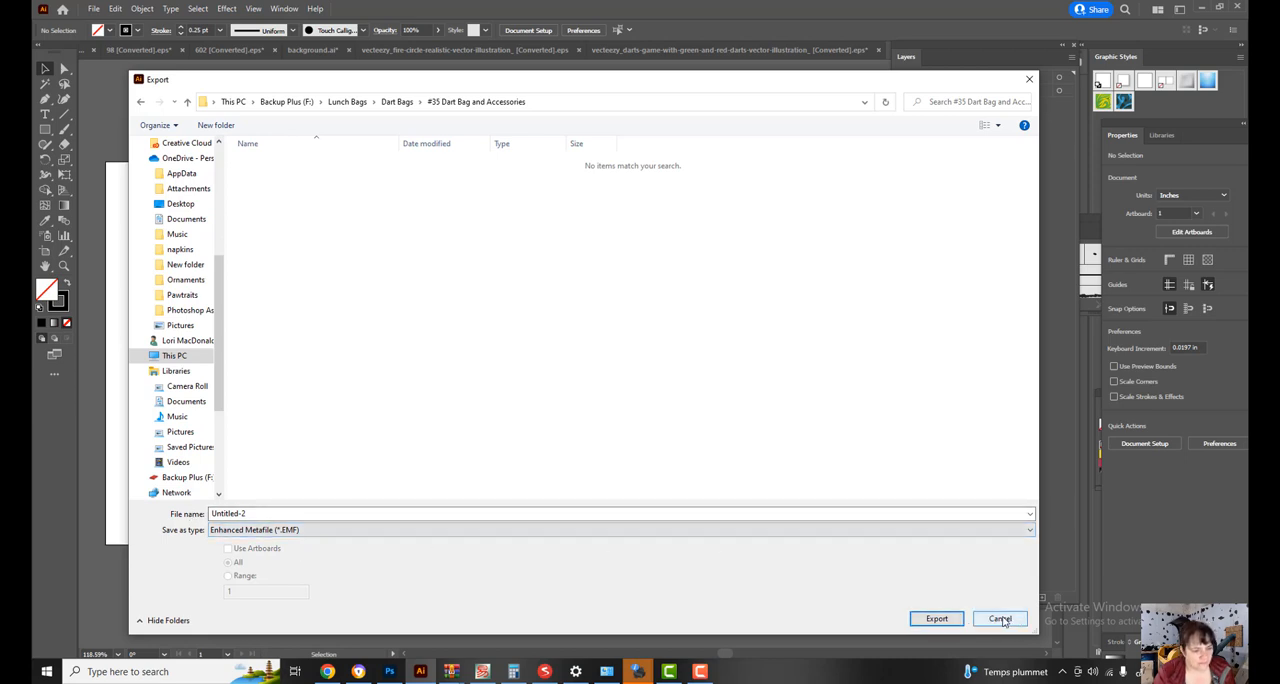
pyautogui.click(1000, 618)
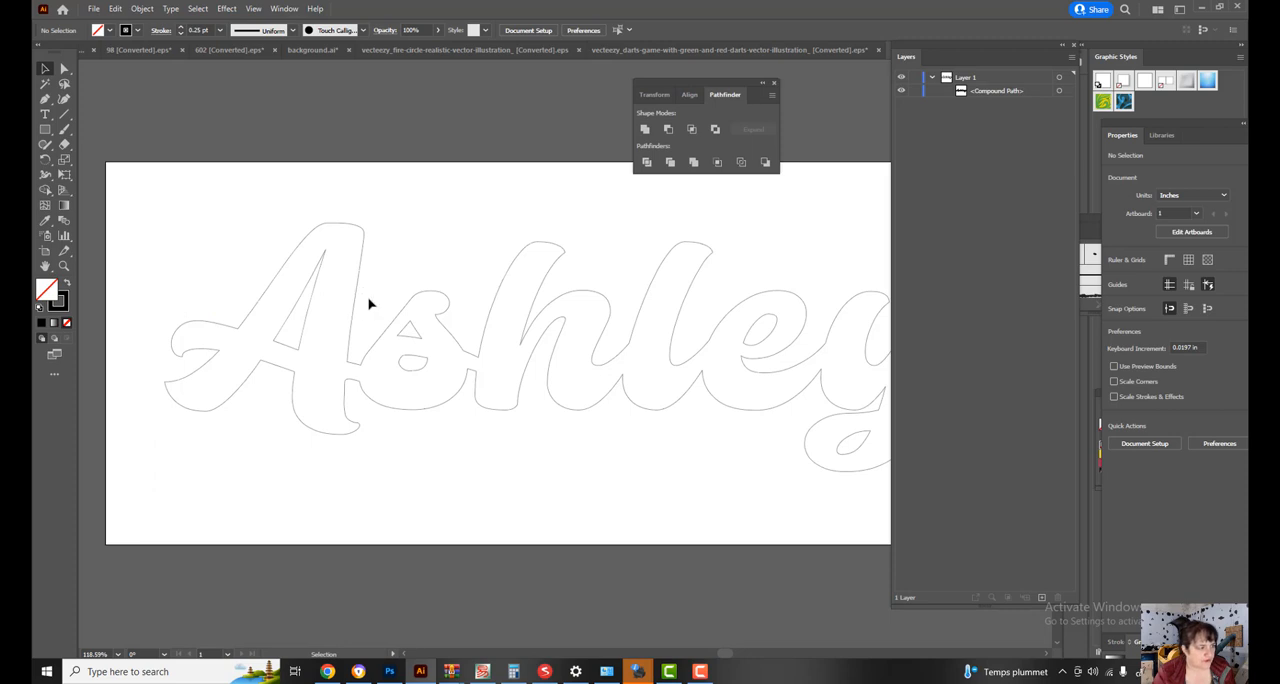
pyautogui.click(362, 284)
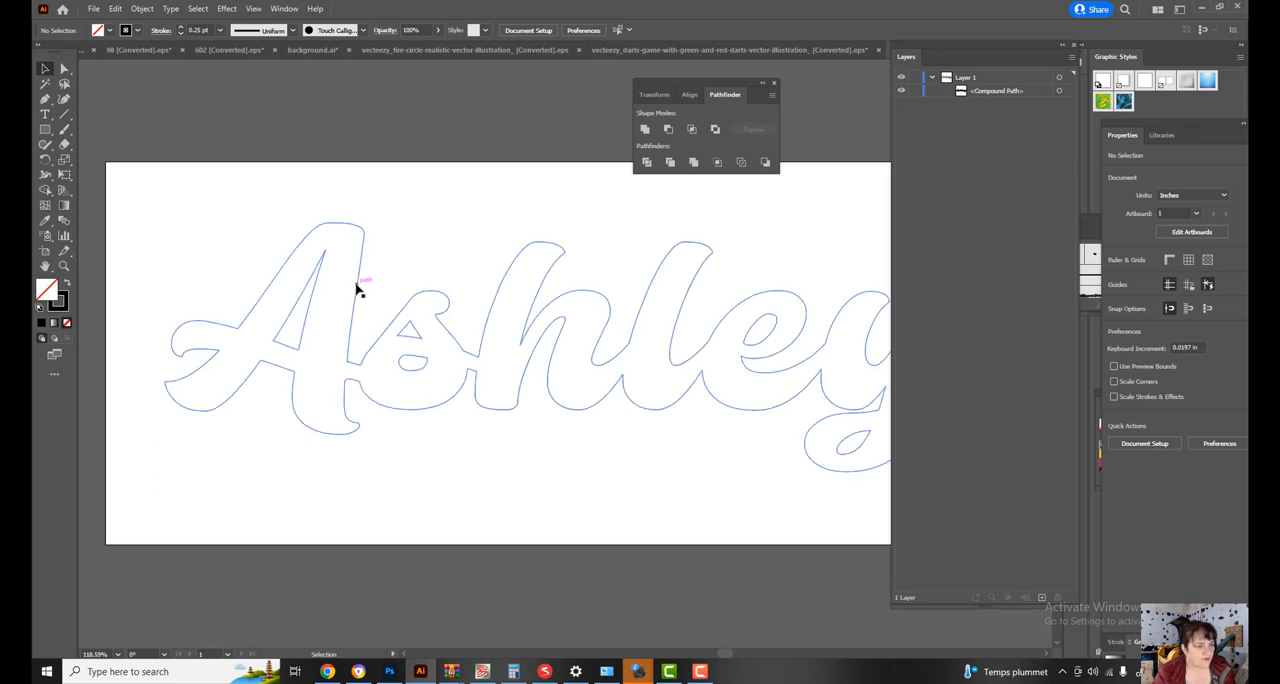